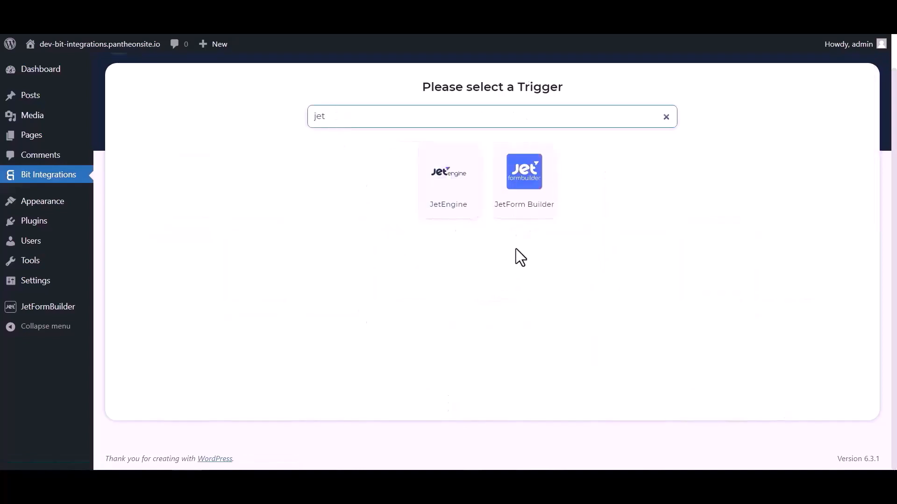
Select the JetForm Builder trigger, copy its webhook URL, and go to the JetFormBuilder forms
{"action": "left_click", "coordinate": [523, 171]}
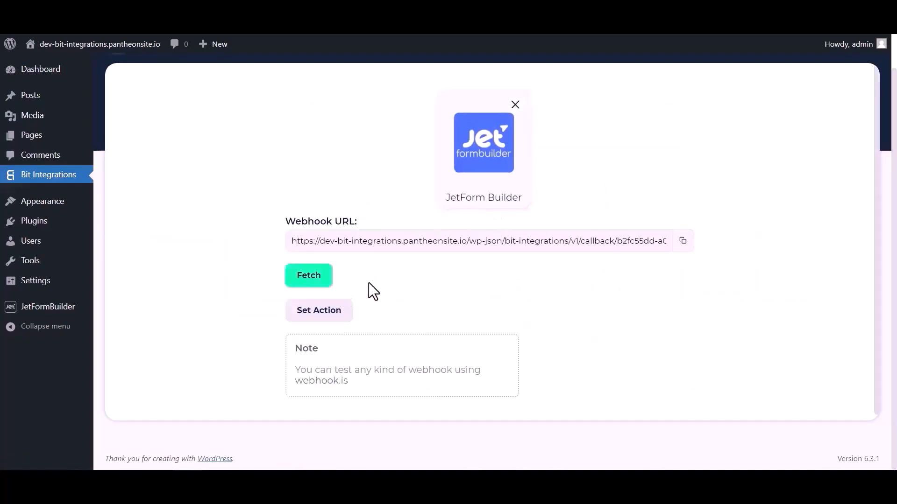
{"action": "left_click", "coordinate": [682, 240]}
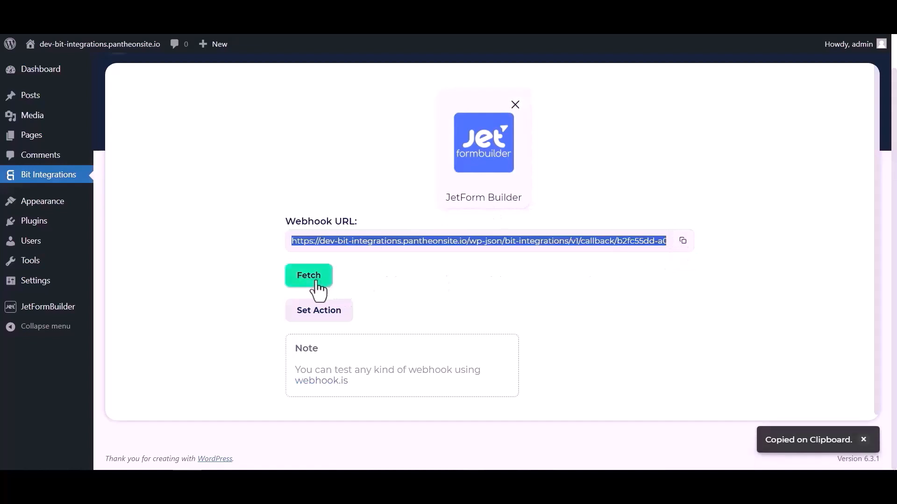
{"action": "left_click", "coordinate": [48, 306]}
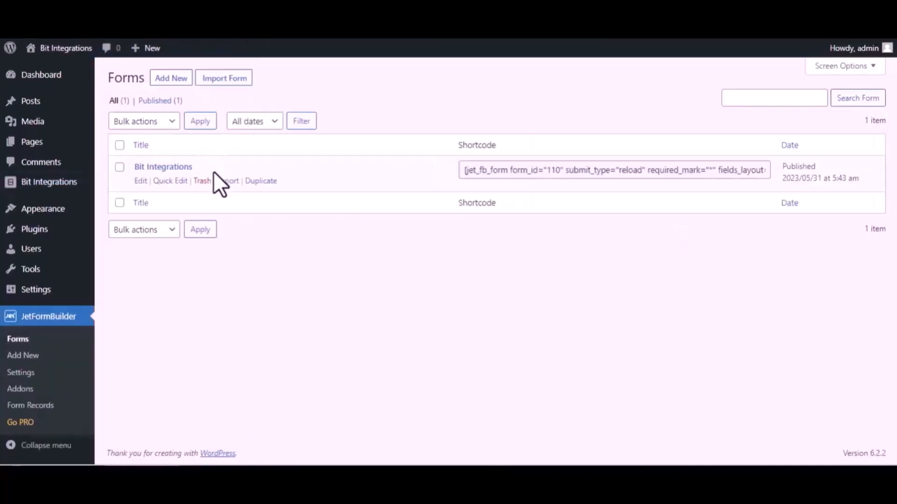
Open the Bit Integrations form in the editor with its settings sidebar showing
{"action": "left_click", "coordinate": [140, 181]}
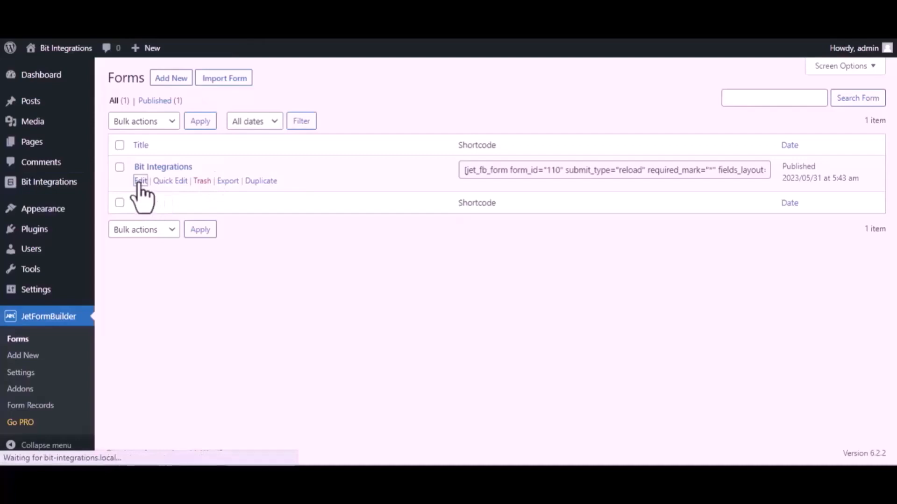
{"action": "left_click", "coordinate": [140, 181]}
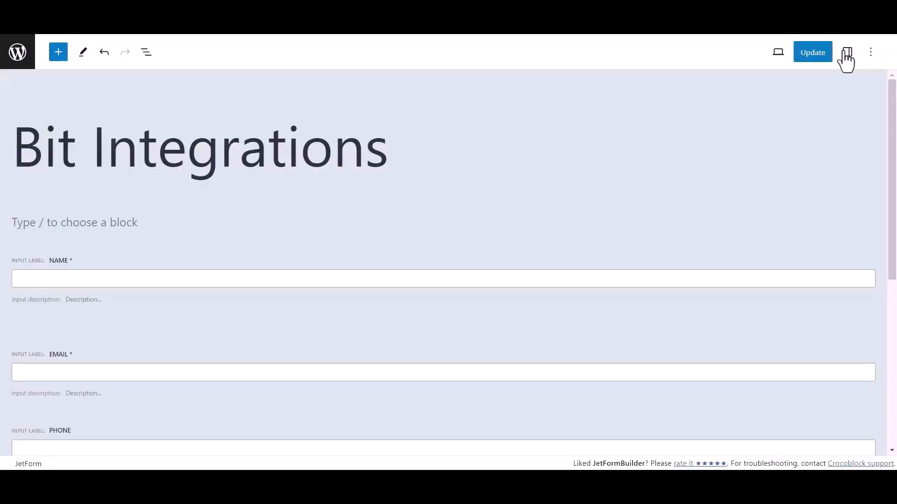
{"action": "left_click", "coordinate": [846, 51]}
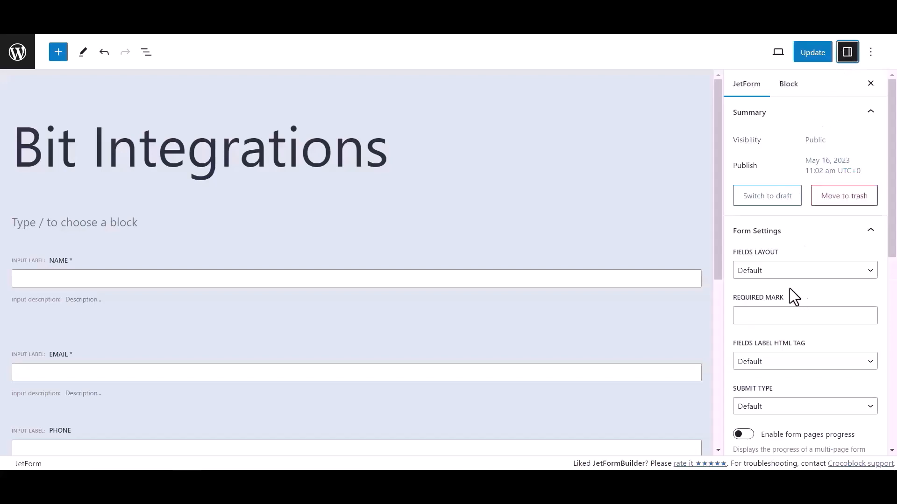
{"action": "scroll", "scroll_direction": "down", "scroll_amount": 3}
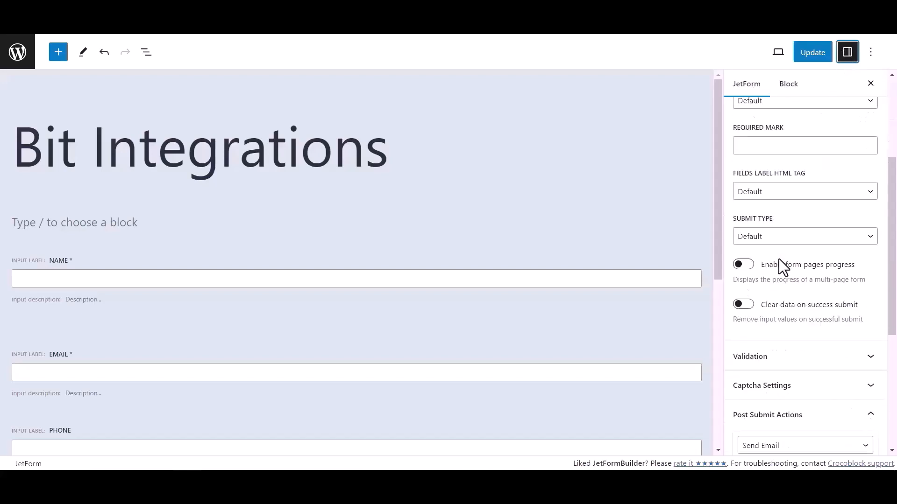
{"action": "scroll", "scroll_direction": "down", "scroll_amount": 3}
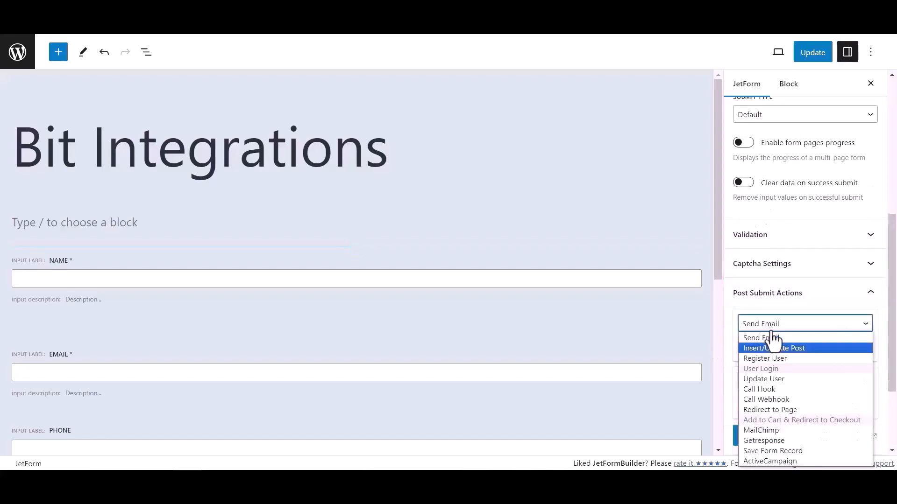
Add a Call Webhook post-submit action with the copied URL and update the form
{"action": "left_click", "coordinate": [765, 399]}
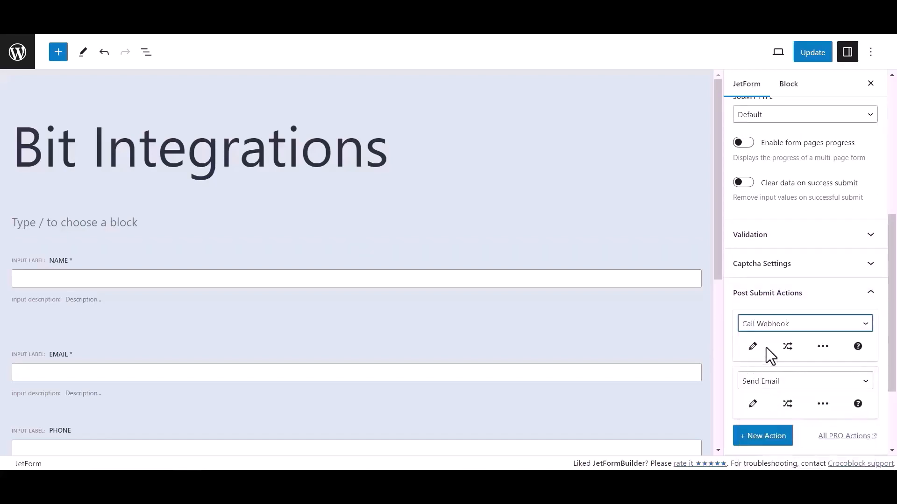
{"action": "left_click", "coordinate": [753, 346]}
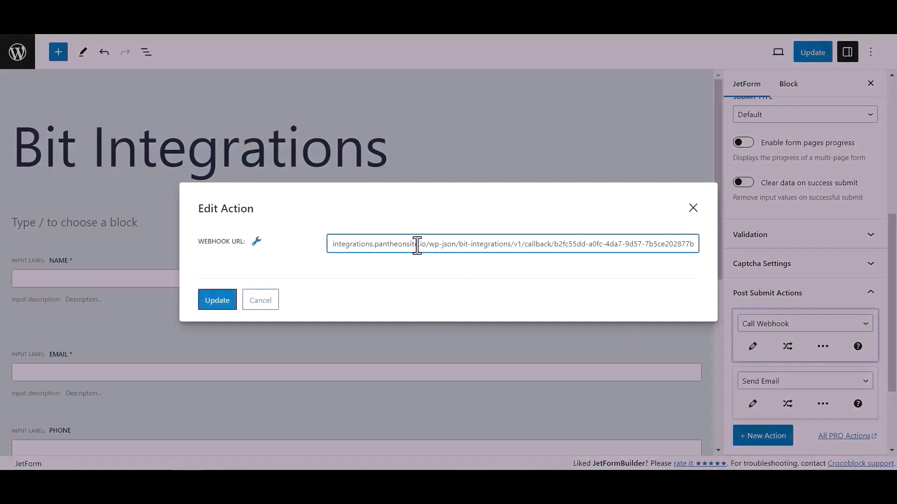
{"action": "left_click", "coordinate": [217, 300]}
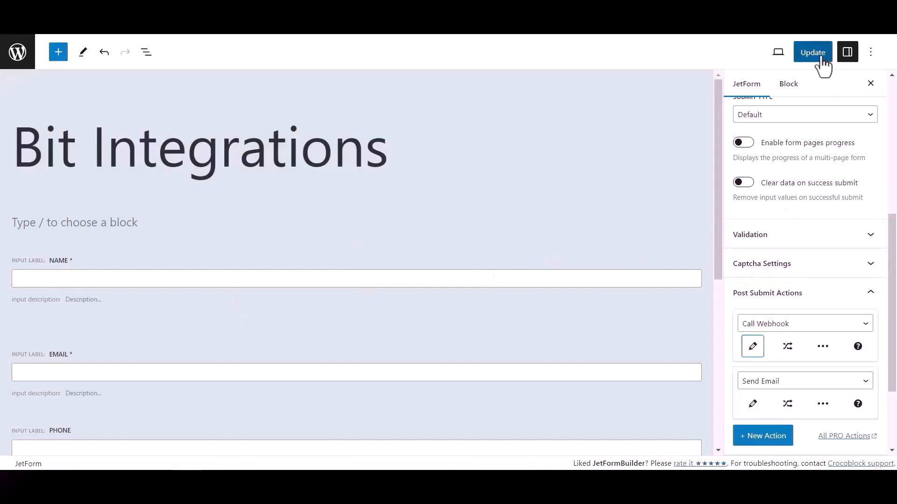
{"action": "left_click", "coordinate": [811, 51]}
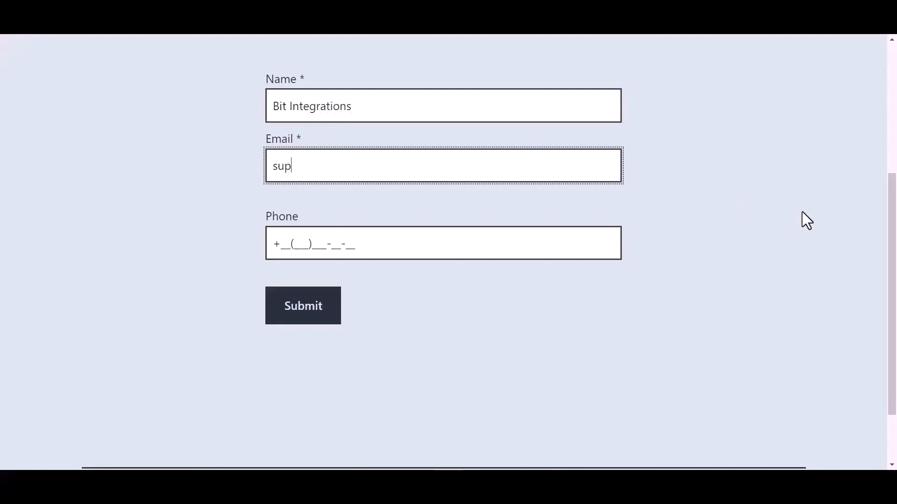
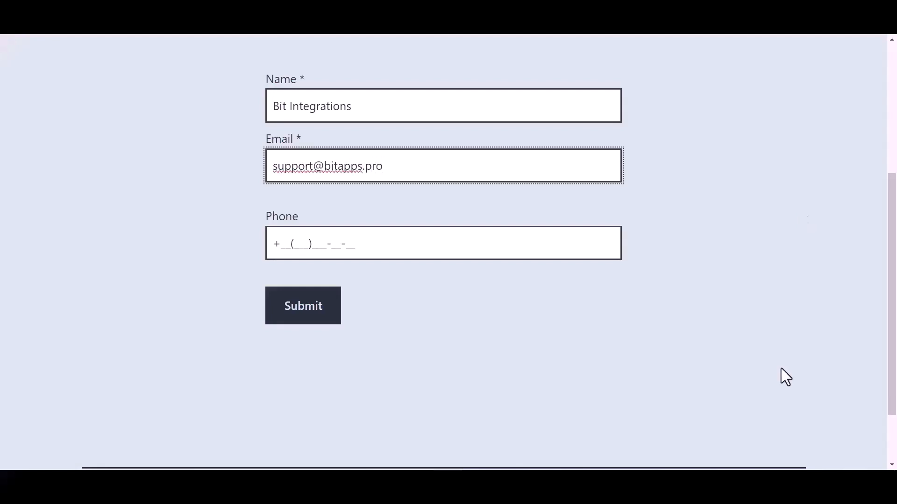
{"action": "type", "text": "44"}
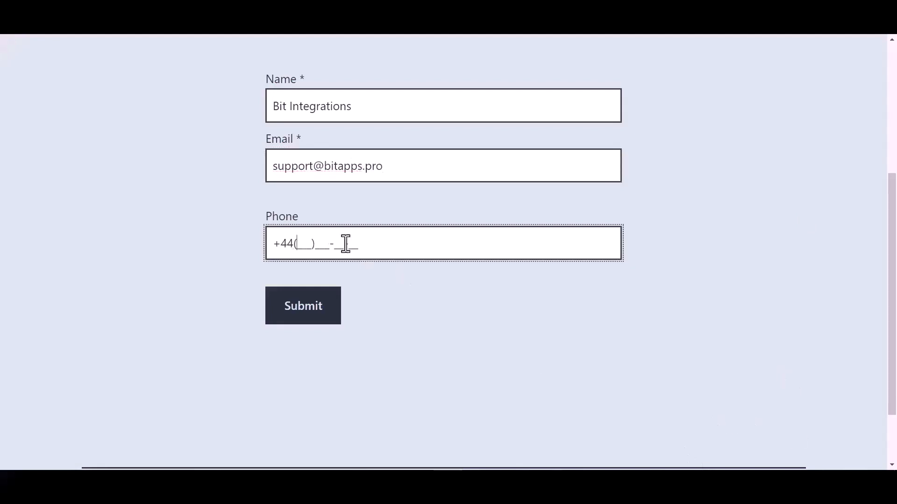
{"action": "type", "text": "4555"}
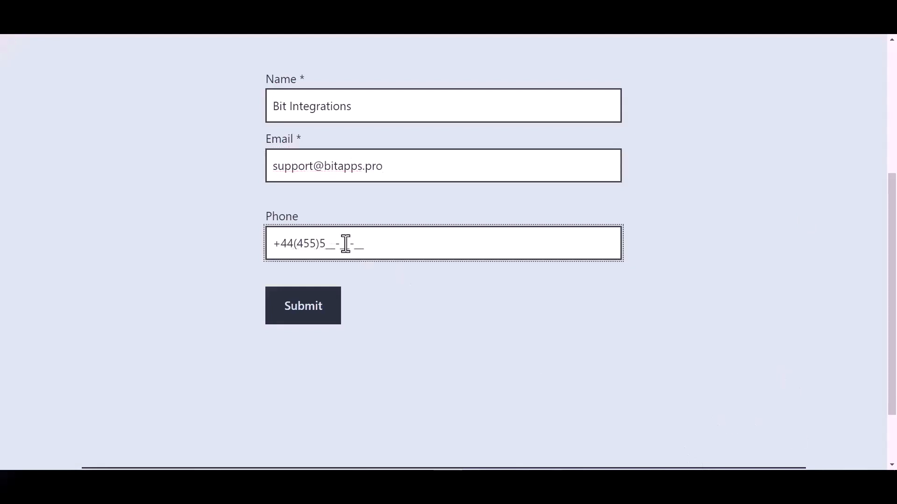
{"action": "left_click", "coordinate": [302, 306]}
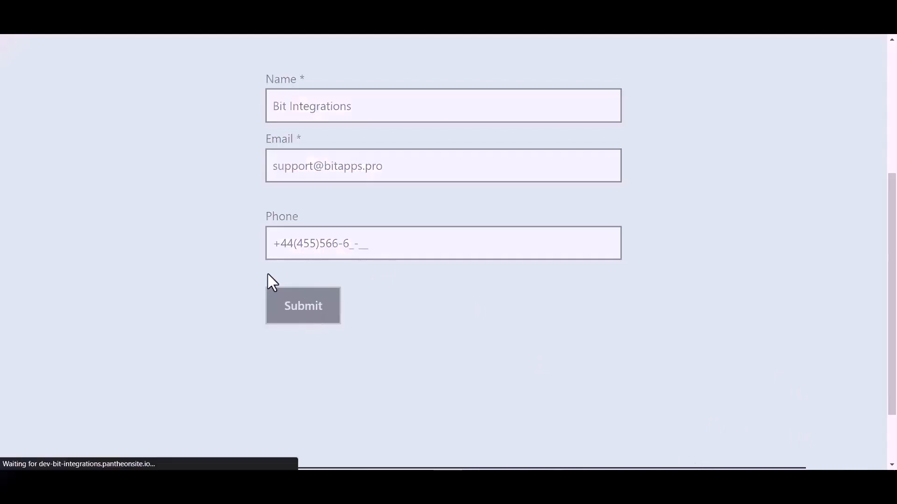
{"action": "left_click", "coordinate": [302, 306]}
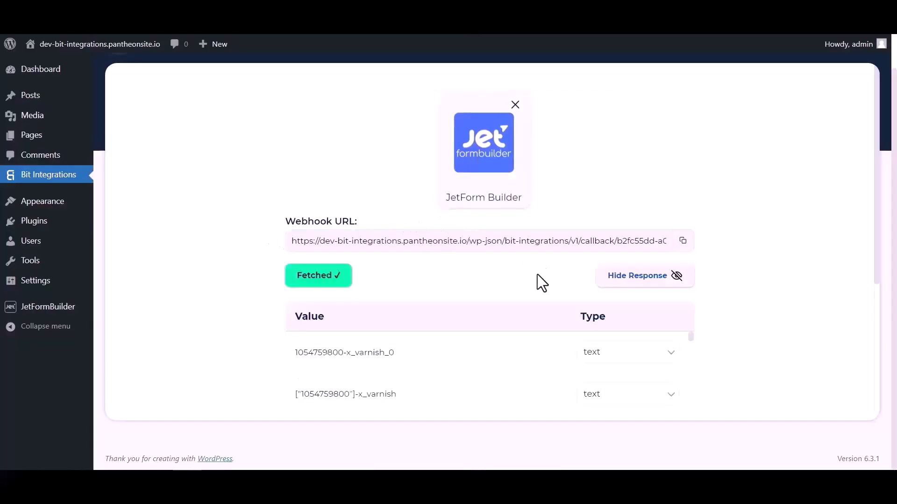
Review the fetched webhook field values and proceed to Set Action
{"action": "scroll", "scroll_direction": "down", "scroll_amount": 3}
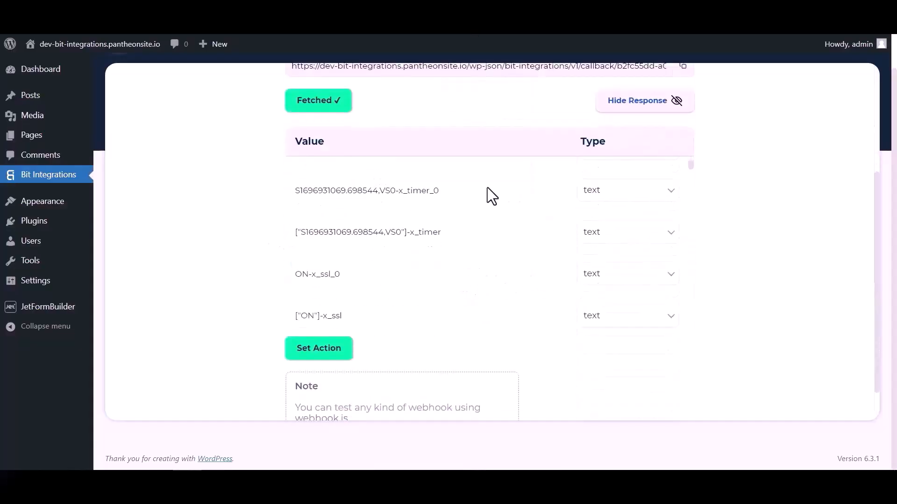
{"action": "scroll", "scroll_direction": "up", "scroll_amount": 3}
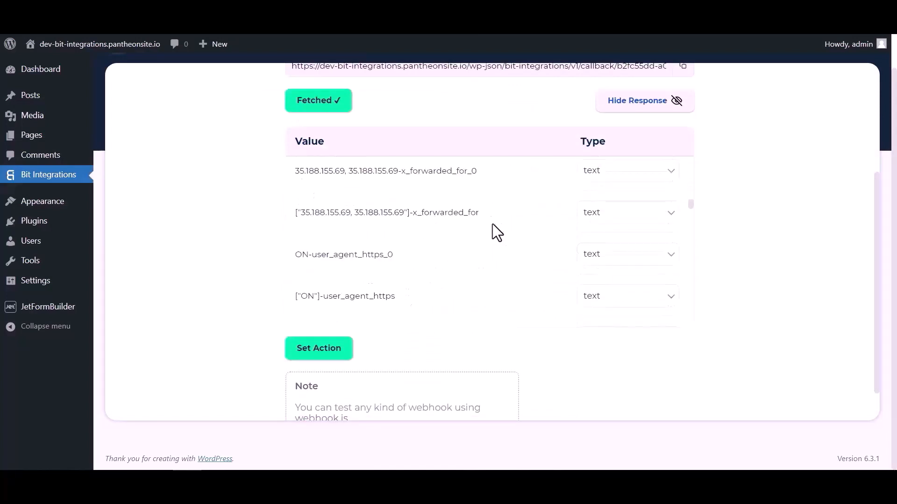
{"action": "left_click", "coordinate": [318, 349]}
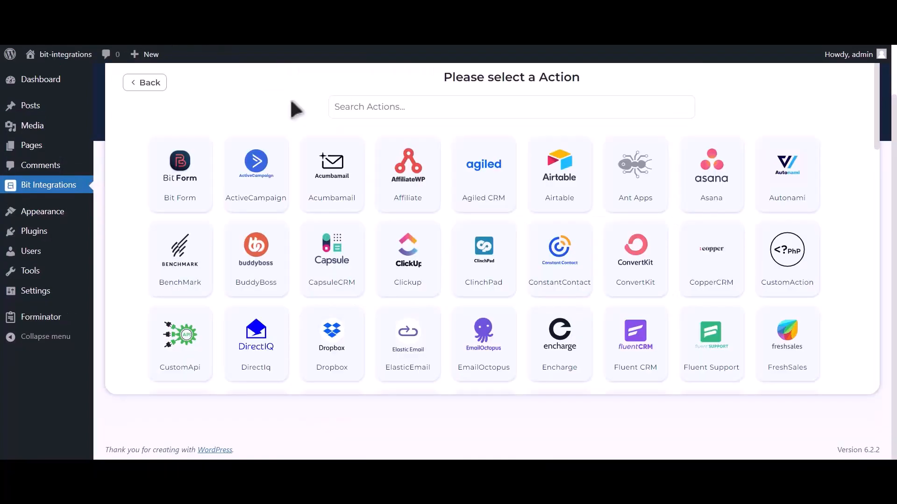
{"action": "mouse_move", "coordinate": [326, 124]}
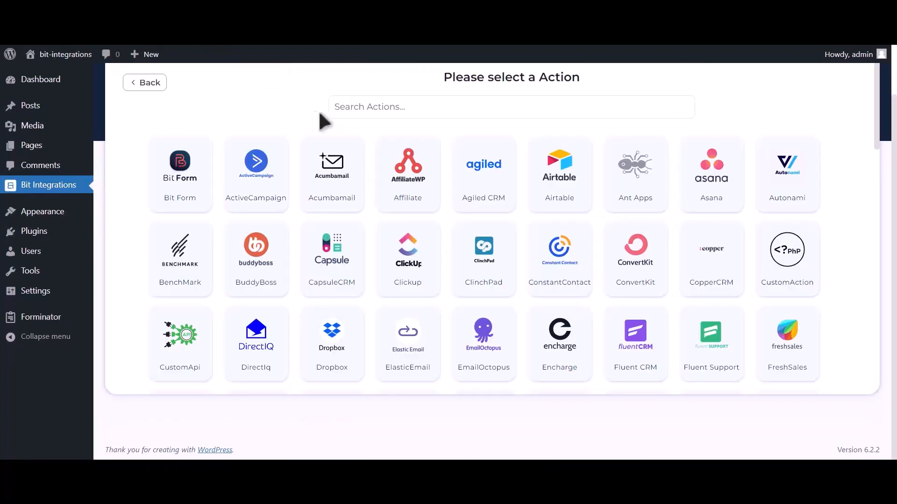
Search the actions for 'google cale' and select the Google Calendar tile
{"action": "left_click", "coordinate": [510, 107]}
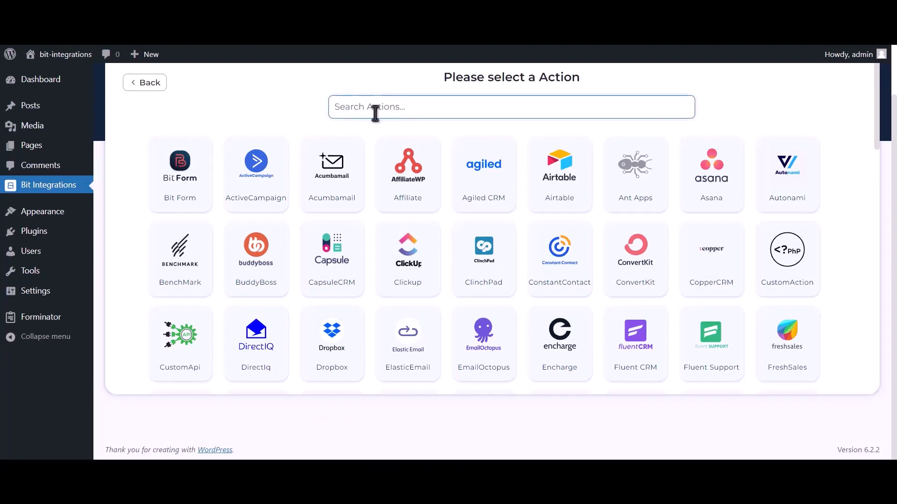
{"action": "type", "text": "google"}
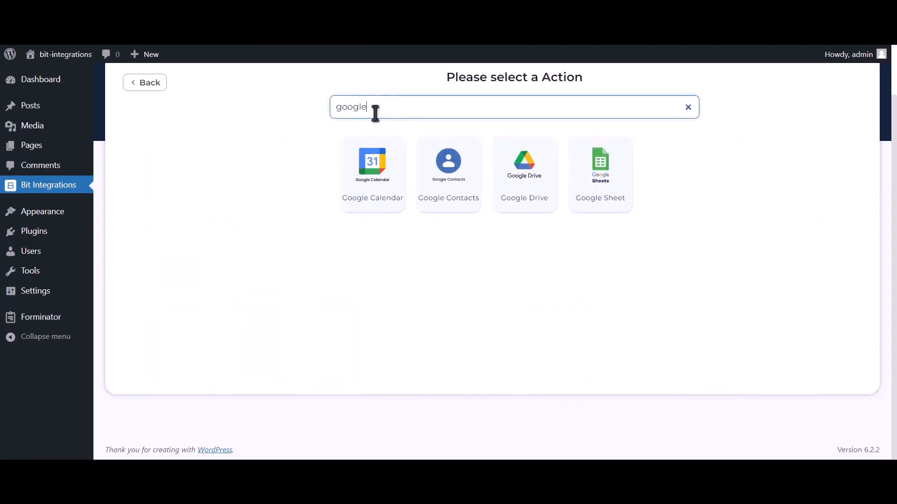
{"action": "type", "text": "calendar"}
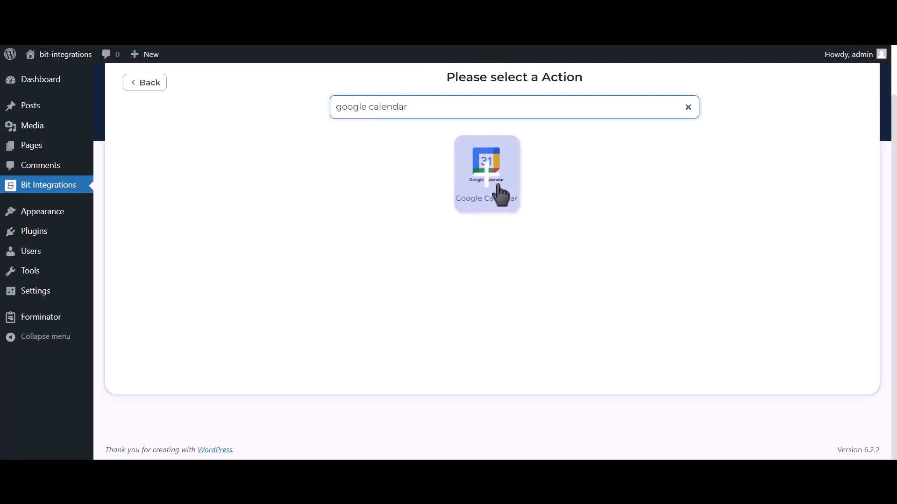
{"action": "left_click", "coordinate": [486, 174]}
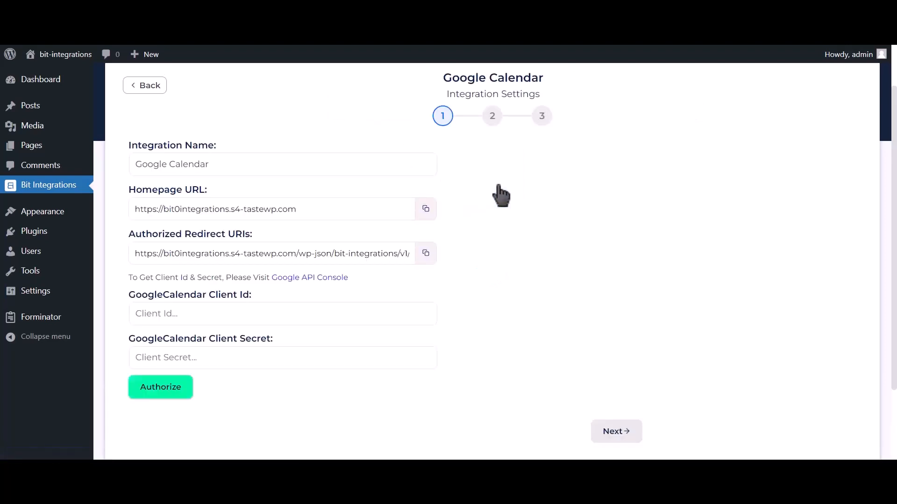
{"action": "mouse_move", "coordinate": [139, 274]}
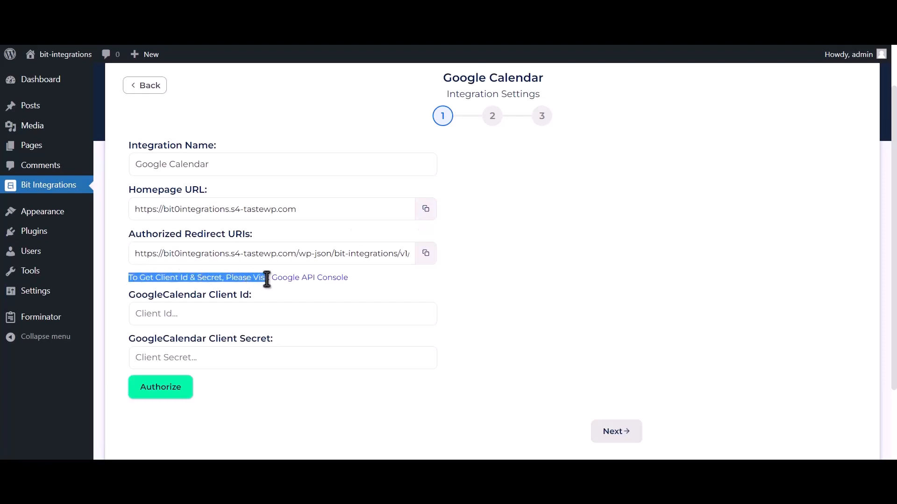
Start a new Google Cloud project and name it 'Bit Integrations'
{"action": "left_click", "coordinate": [309, 277]}
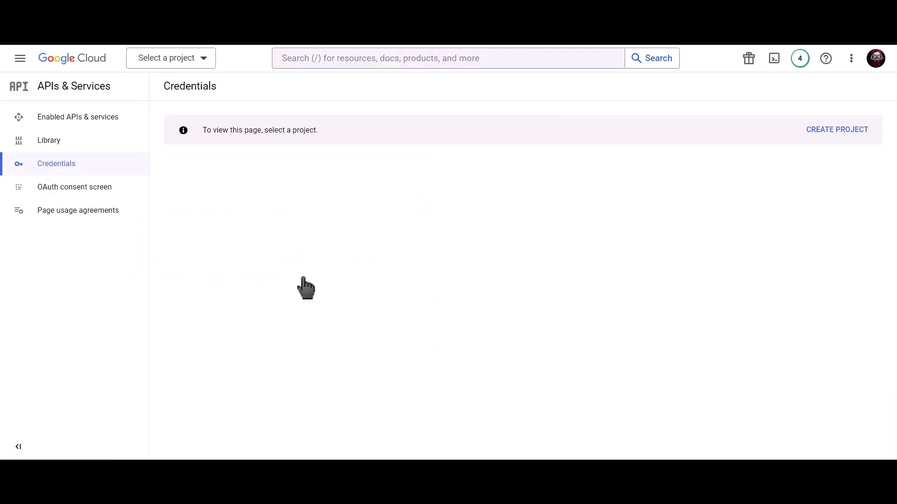
{"action": "mouse_move", "coordinate": [831, 141]}
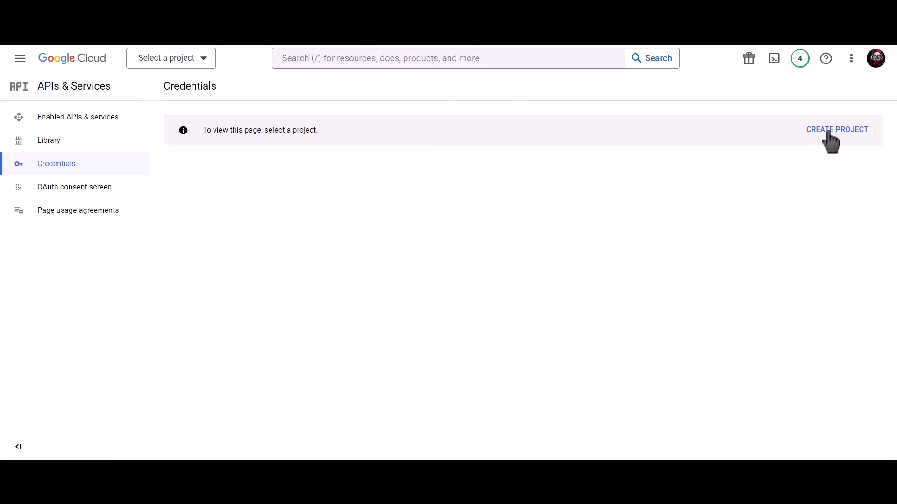
{"action": "left_click", "coordinate": [836, 129]}
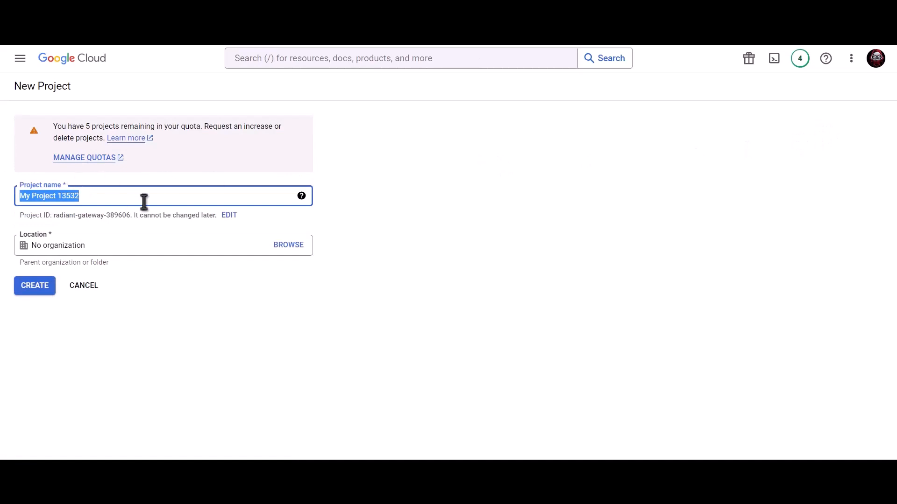
{"action": "type", "text": "Bit"}
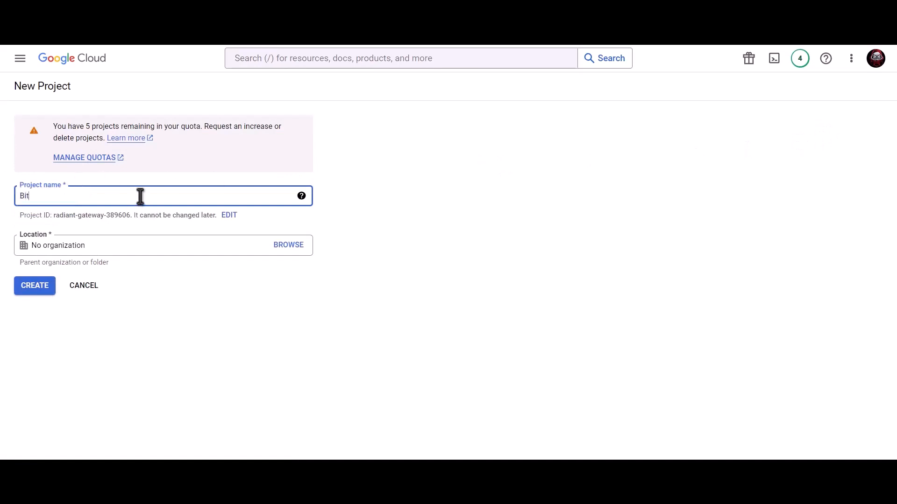
{"action": "type", "text": "Integra"}
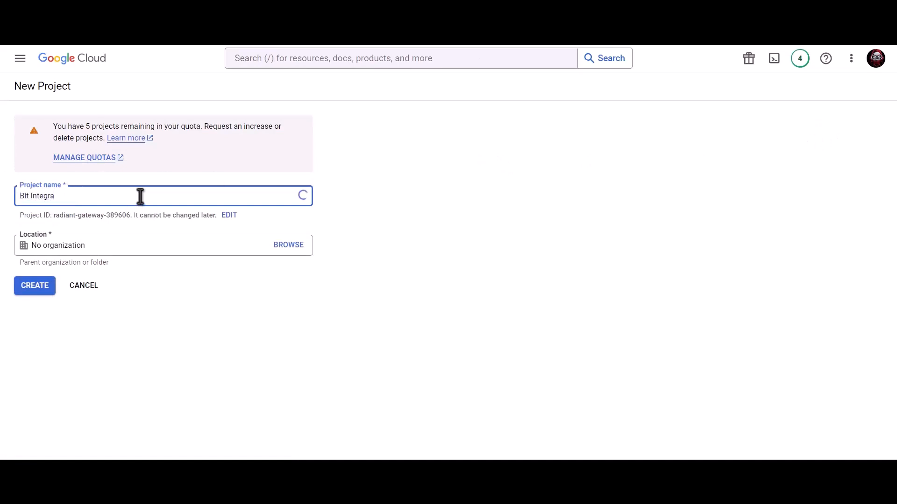
{"action": "type", "text": "tions"}
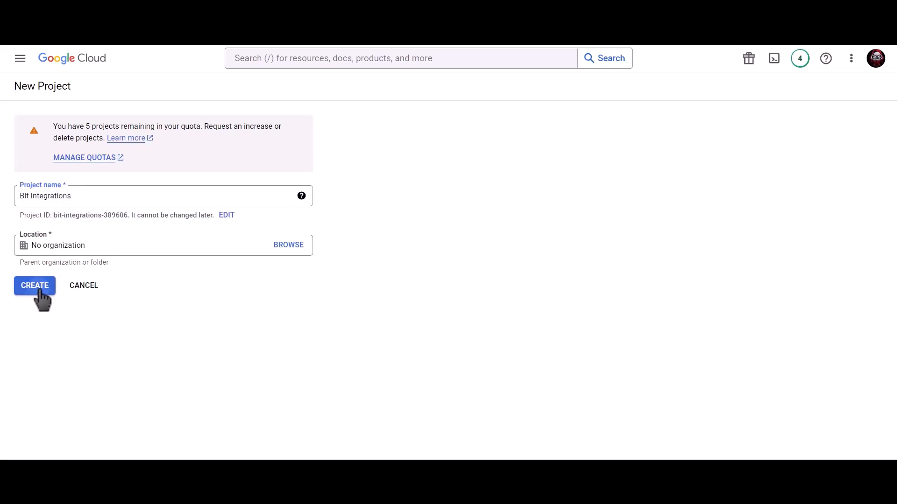
Create the project and begin an External OAuth consent screen registration
{"action": "left_click", "coordinate": [34, 285]}
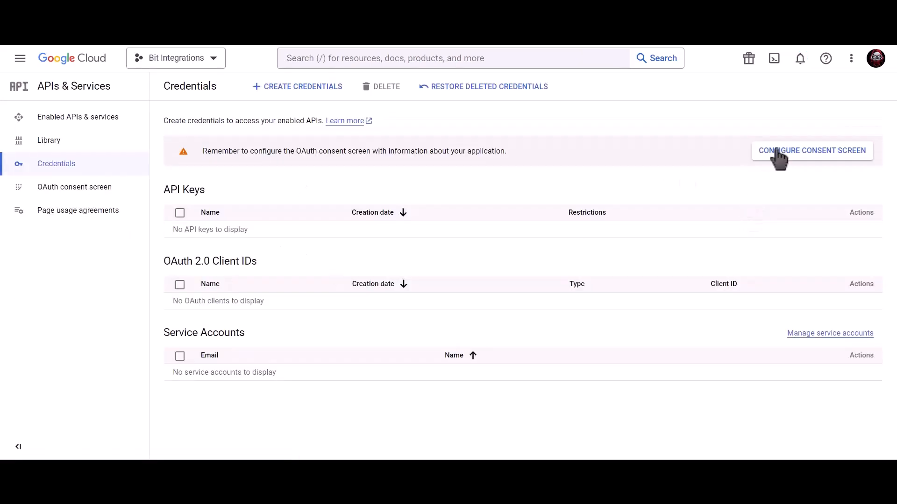
{"action": "left_click", "coordinate": [810, 150]}
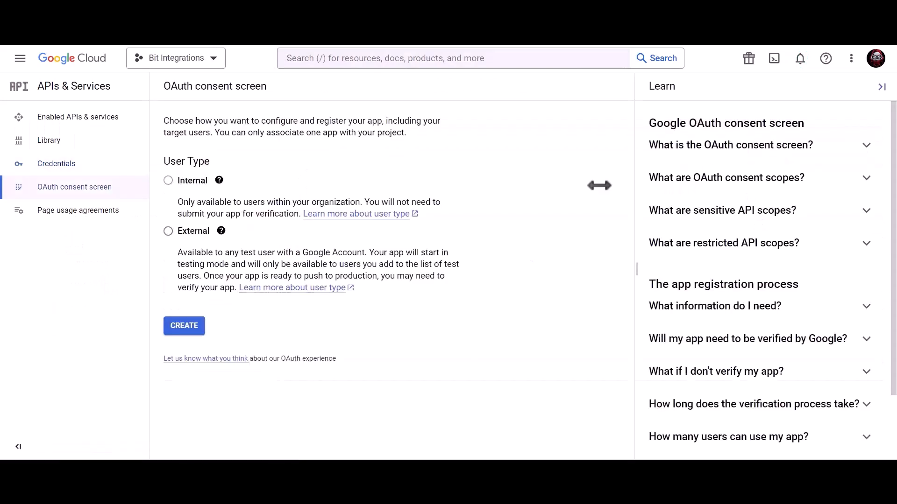
{"action": "mouse_move", "coordinate": [168, 230]}
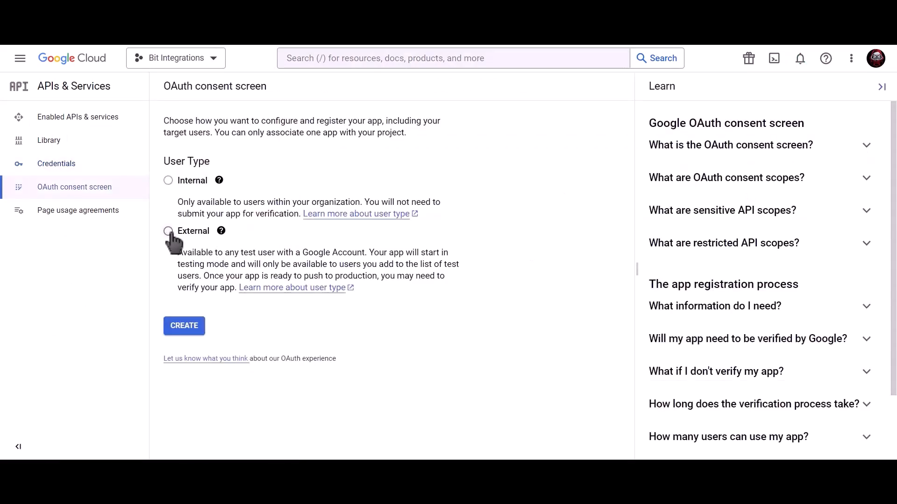
{"action": "left_click", "coordinate": [168, 230]}
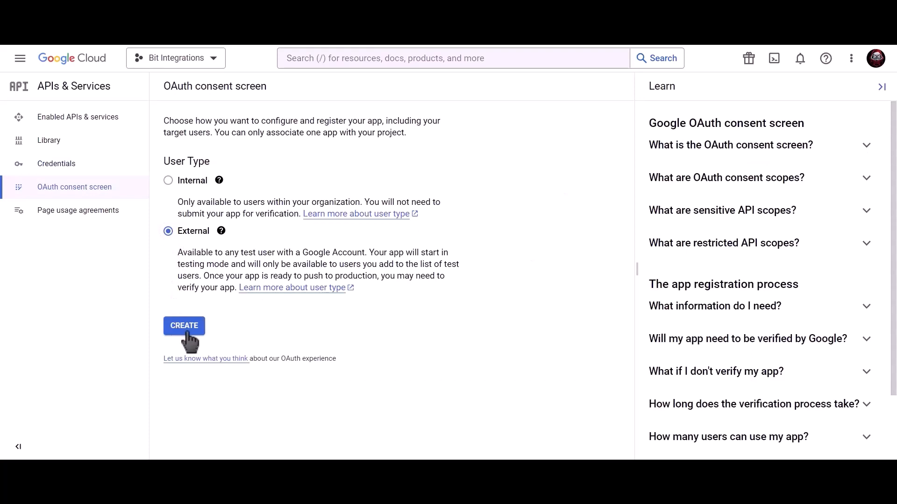
{"action": "left_click", "coordinate": [184, 325]}
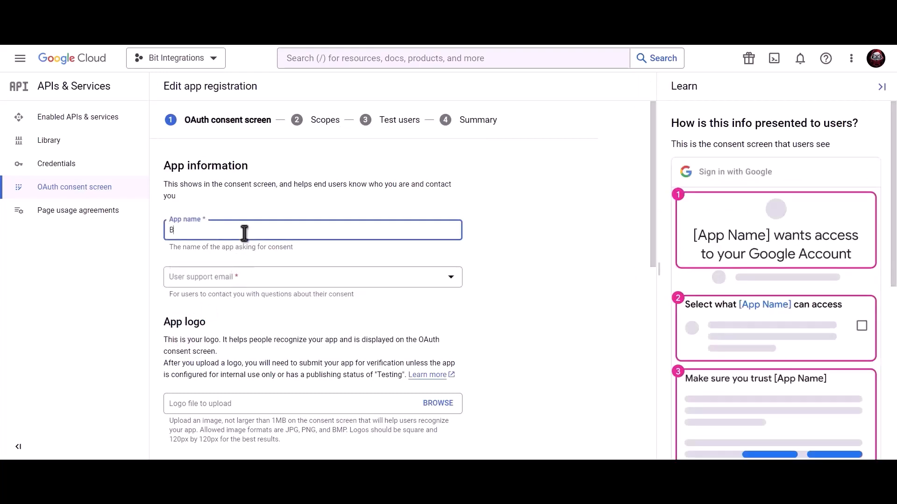
Enter app name 'Bit Integrations' and the support email, then save the app information
{"action": "type", "text": "it In"}
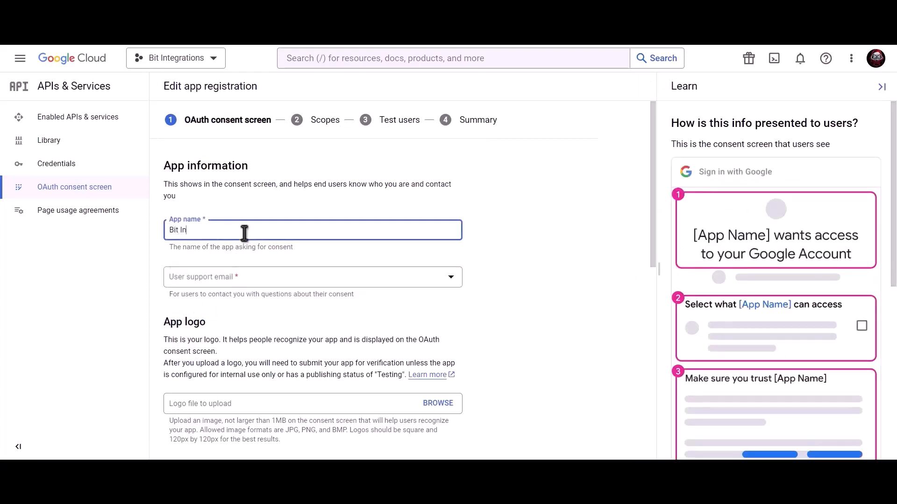
{"action": "type", "text": "tegrations"}
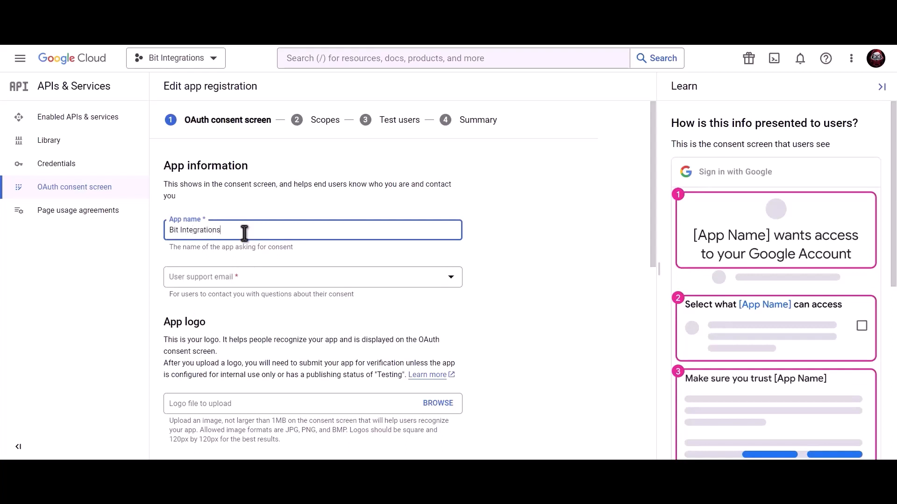
{"action": "left_click", "coordinate": [313, 277]}
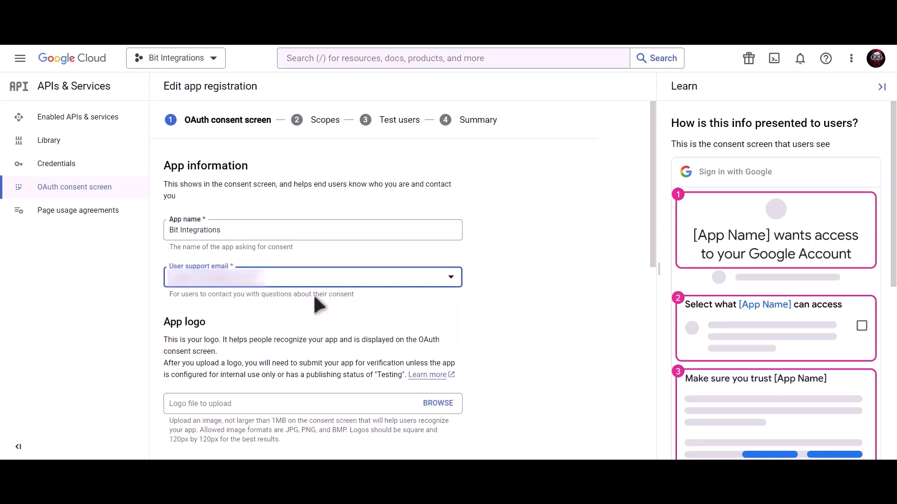
{"action": "scroll", "scroll_direction": "down", "scroll_amount": 3}
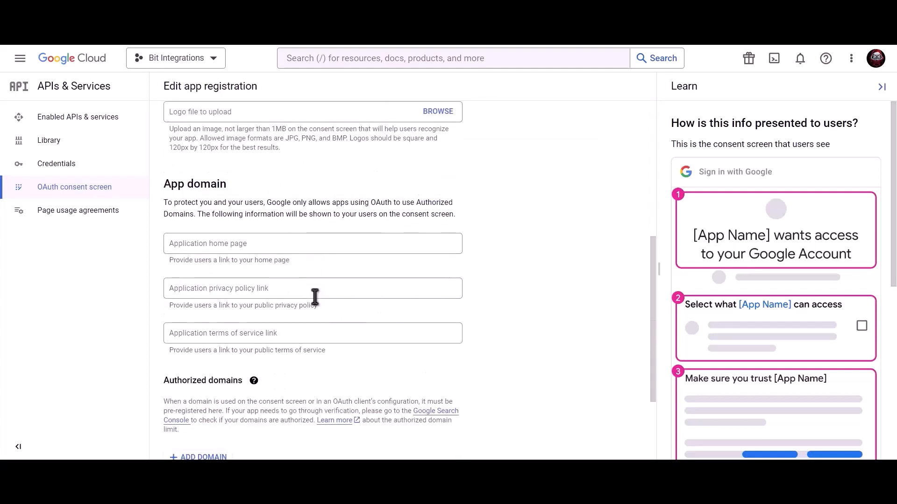
{"action": "scroll", "scroll_direction": "down", "scroll_amount": 3}
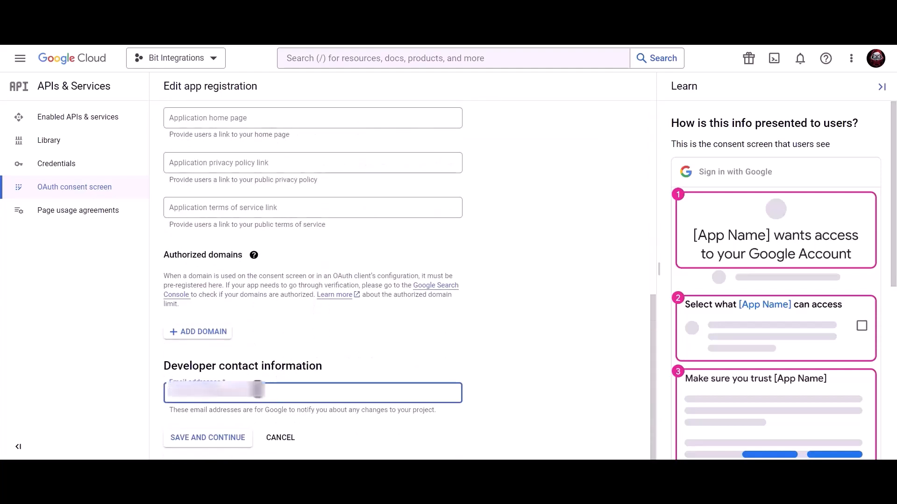
{"action": "mouse_move", "coordinate": [219, 438]}
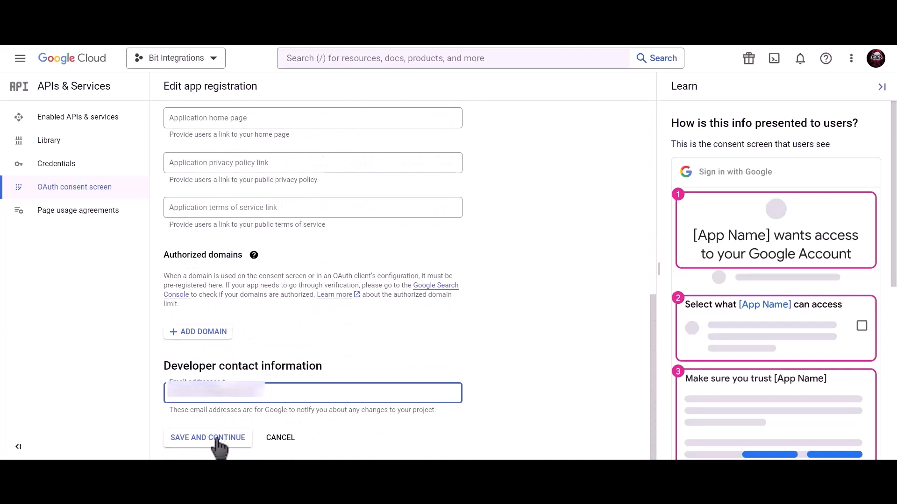
{"action": "left_click", "coordinate": [207, 437]}
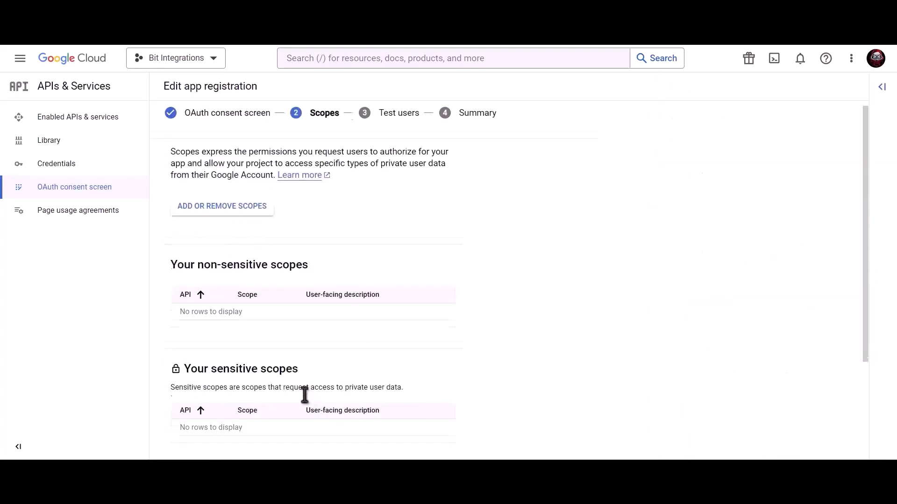
Skip the scopes and test users, then publish the app and confirm pushing to production
{"action": "scroll", "scroll_direction": "down", "scroll_amount": 3}
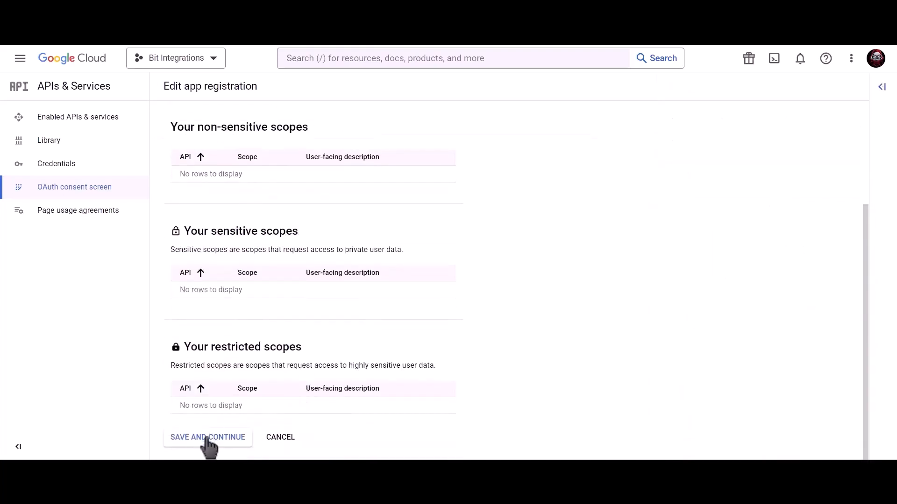
{"action": "left_click", "coordinate": [206, 437]}
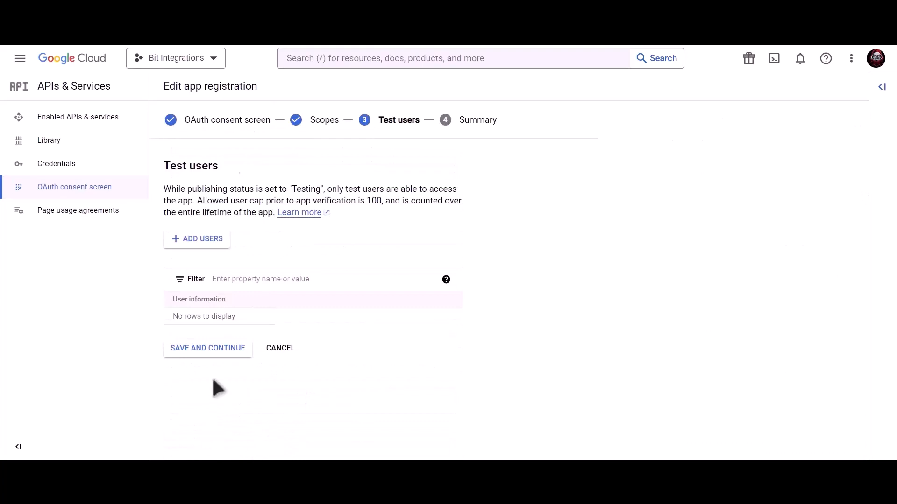
{"action": "left_click", "coordinate": [207, 348]}
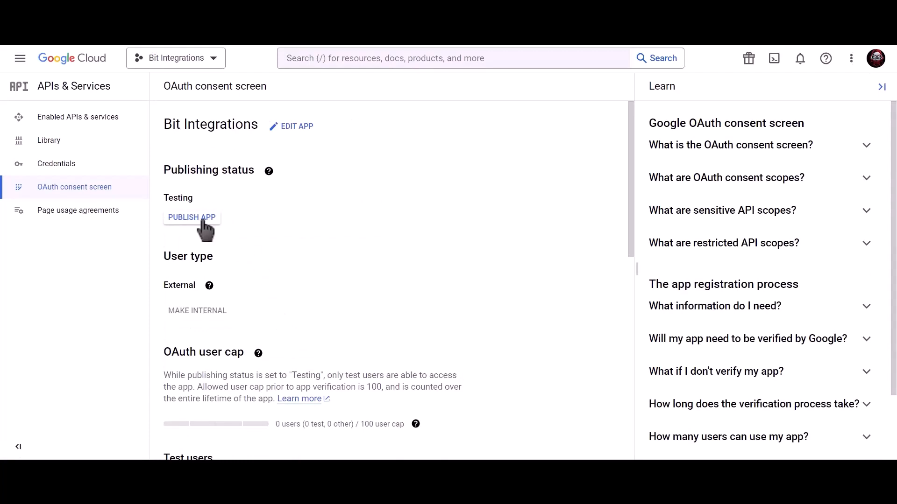
{"action": "left_click", "coordinate": [191, 217]}
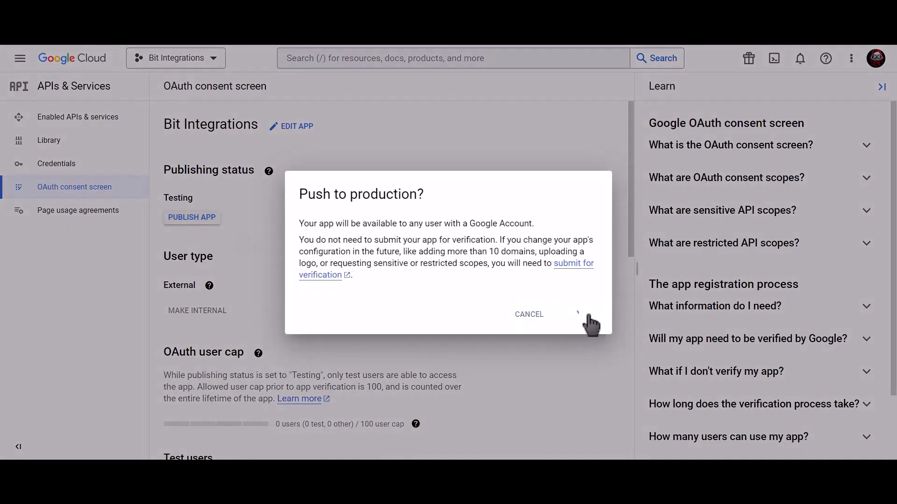
{"action": "left_click", "coordinate": [528, 314]}
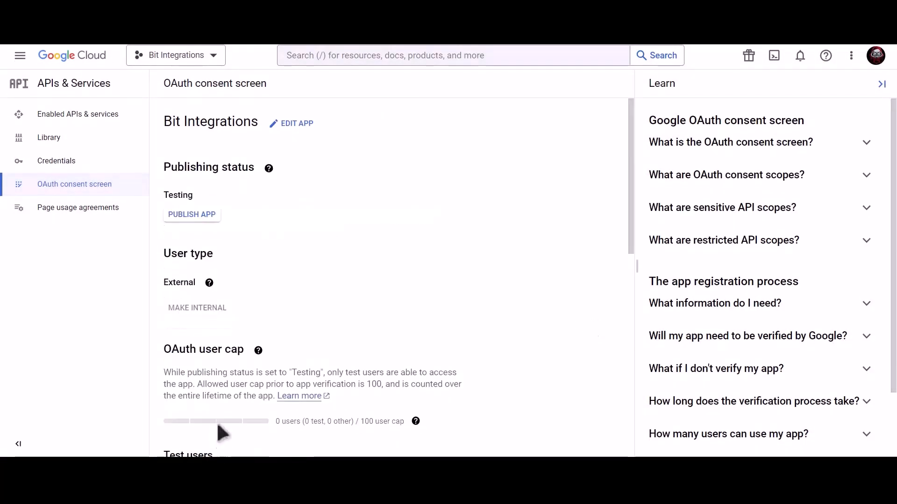
{"action": "mouse_move", "coordinate": [56, 160]}
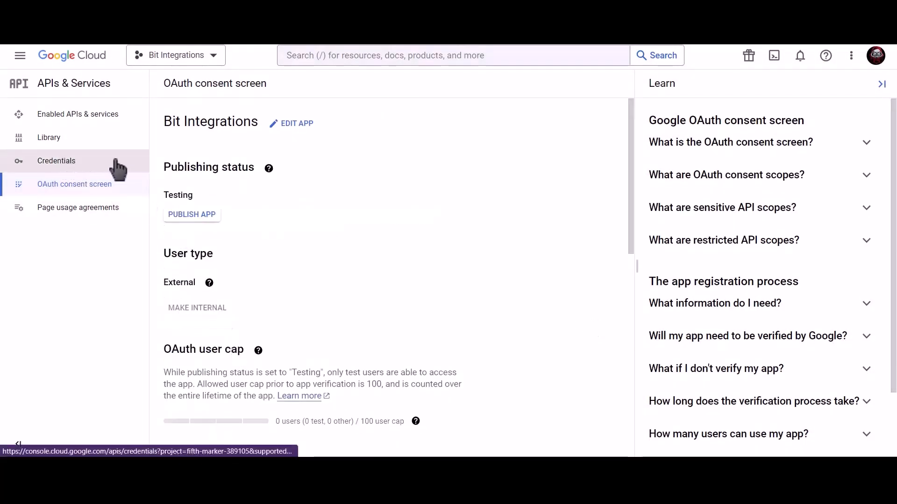
Search the console for 'google calend' from the Credentials page
{"action": "left_click", "coordinate": [56, 160]}
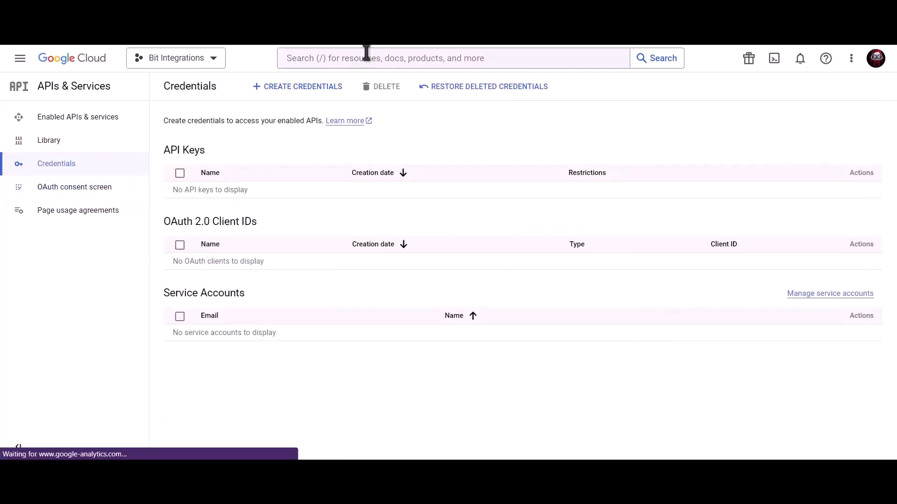
{"action": "left_click", "coordinate": [451, 58]}
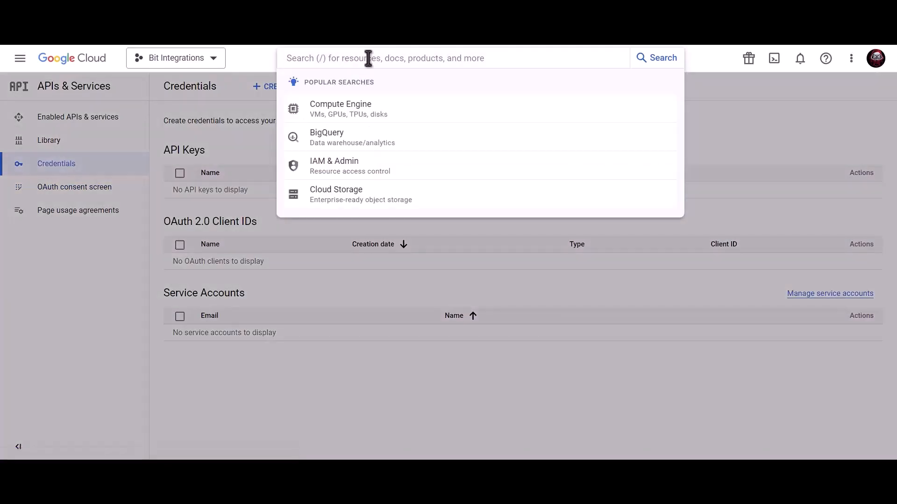
{"action": "type", "text": "google c"}
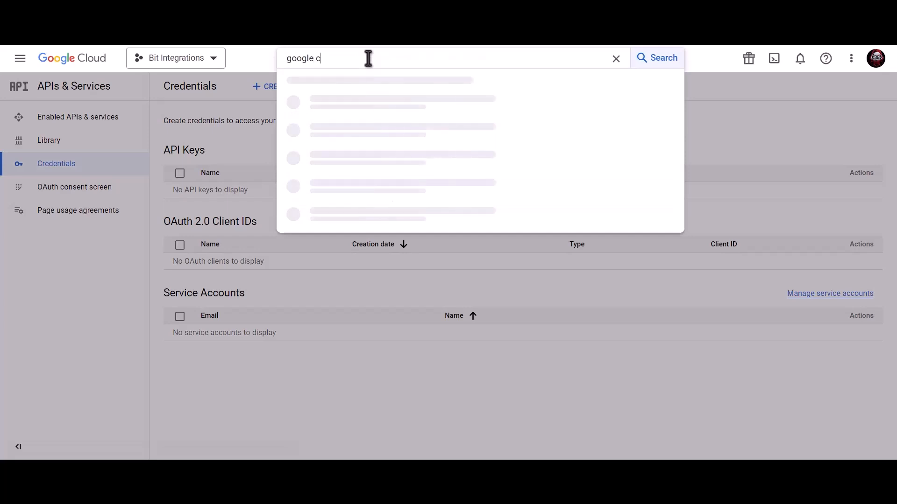
{"action": "type", "text": "alendar api"}
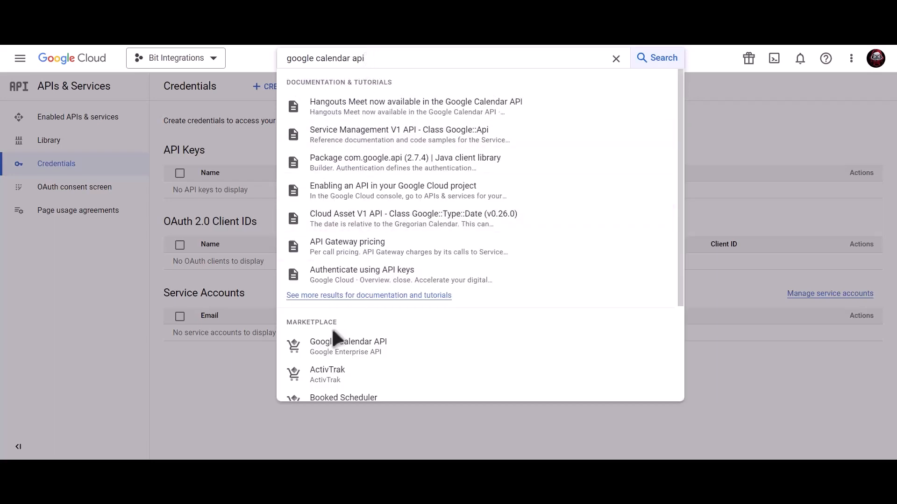
Open the Google Calendar API page, enable it, and return to Credentials
{"action": "left_click", "coordinate": [347, 346]}
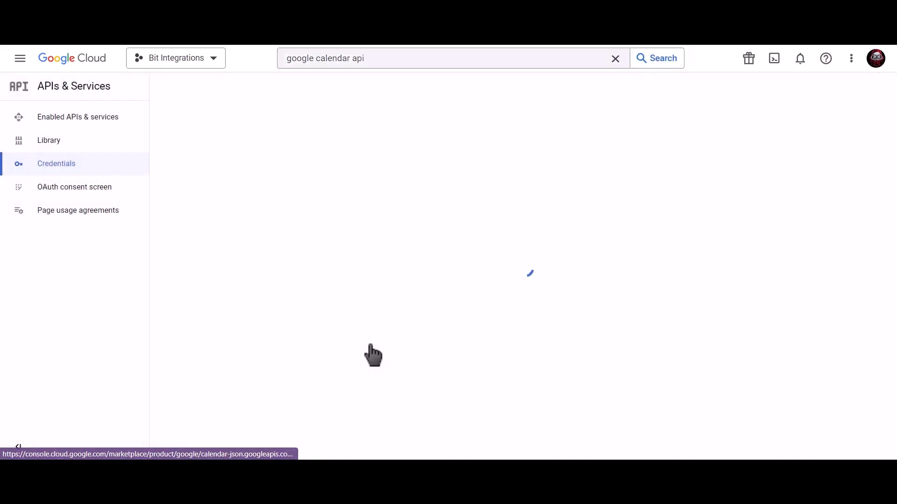
{"action": "left_click", "coordinate": [373, 355]}
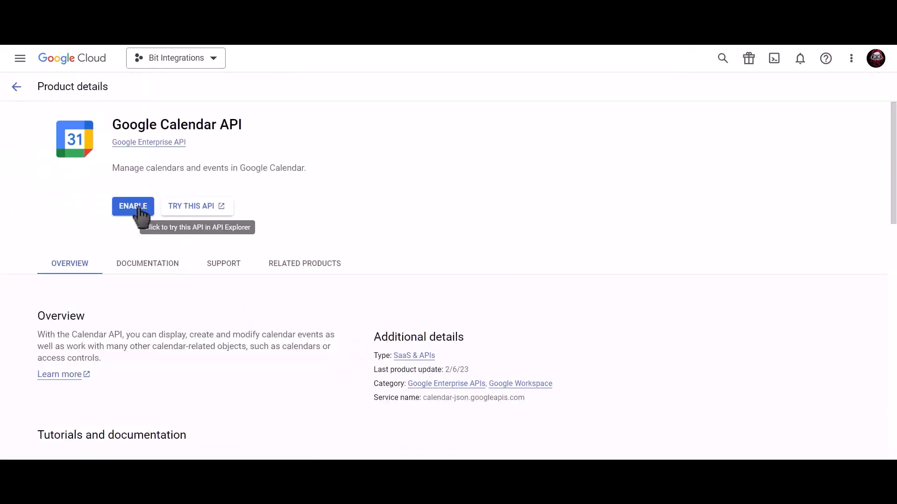
{"action": "left_click", "coordinate": [133, 205]}
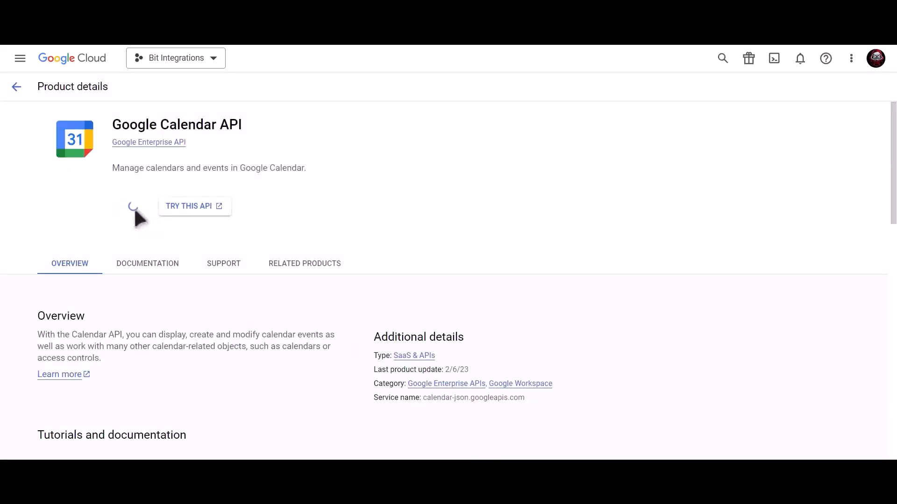
{"action": "left_click", "coordinate": [56, 160]}
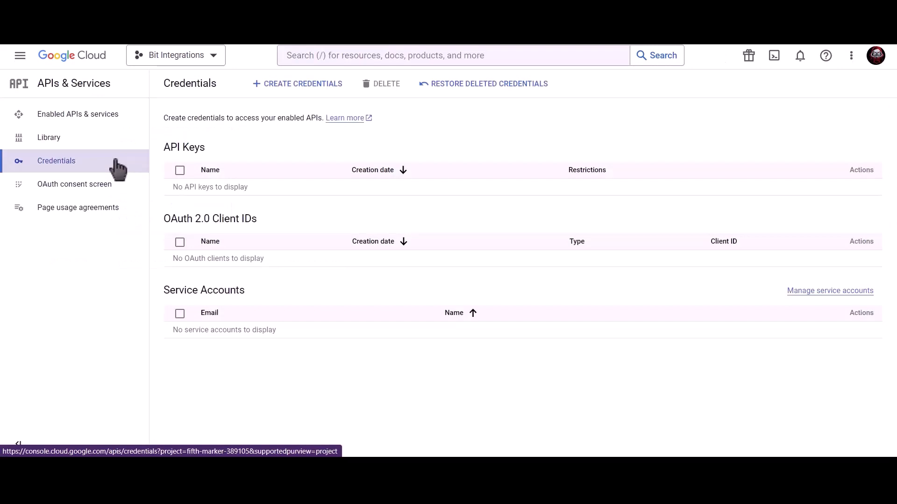
Create an OAuth client ID of type Web application named 'Bit Integrations'
{"action": "type", "text": "google people api"}
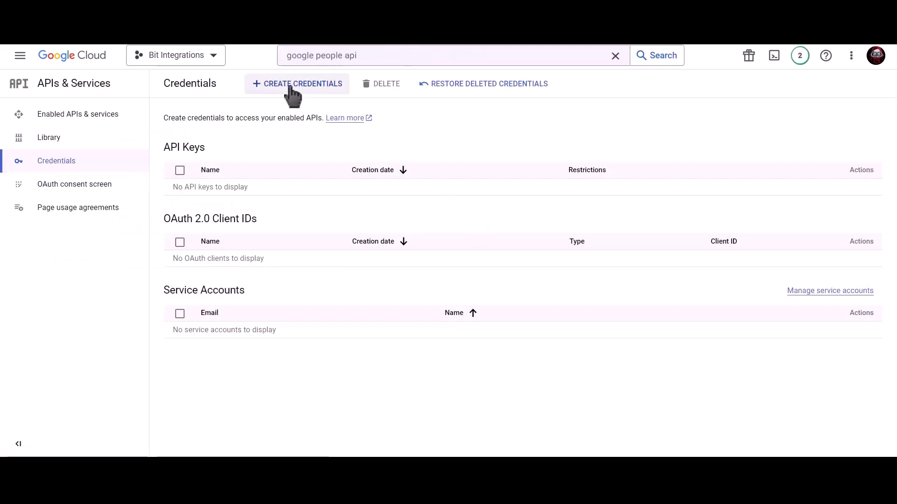
{"action": "left_click", "coordinate": [297, 84]}
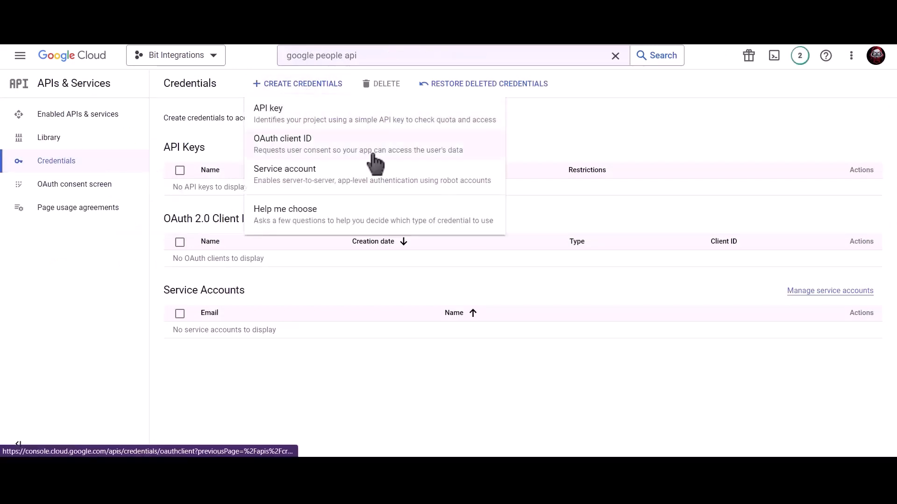
{"action": "left_click", "coordinate": [282, 145]}
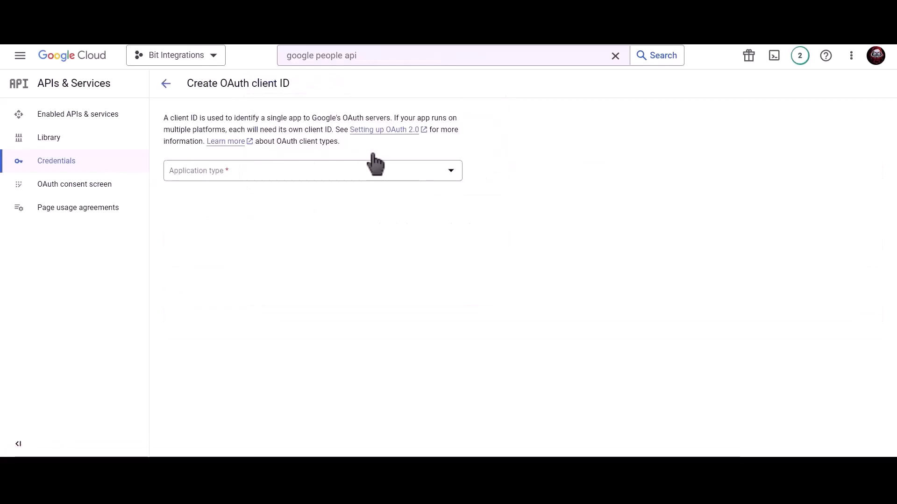
{"action": "left_click", "coordinate": [313, 170]}
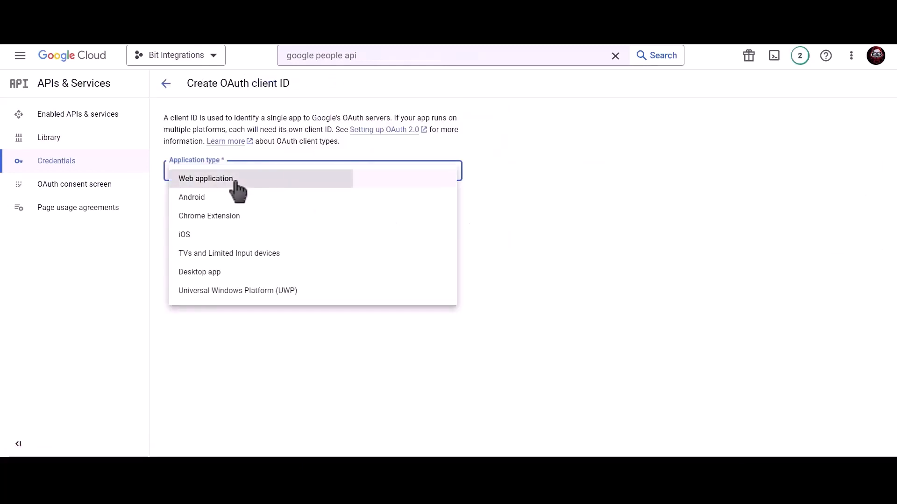
{"action": "left_click", "coordinate": [206, 179]}
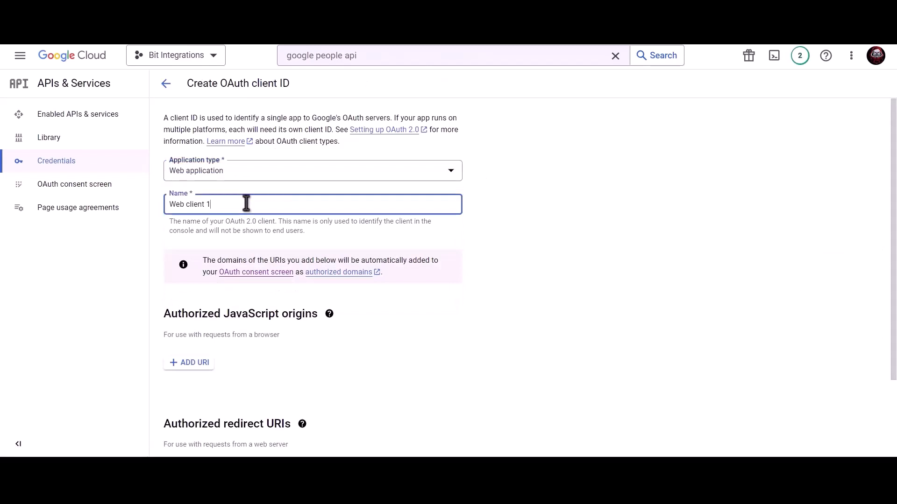
{"action": "type", "text": "Bit"}
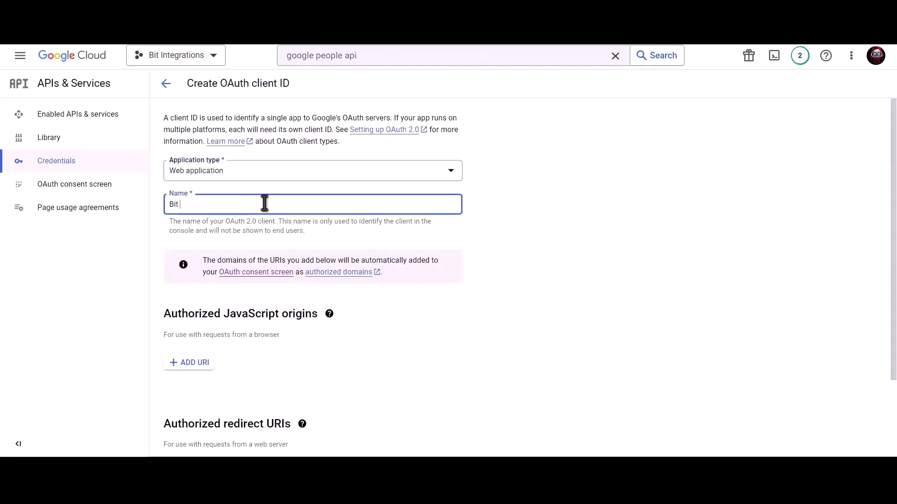
{"action": "type", "text": "Integra"}
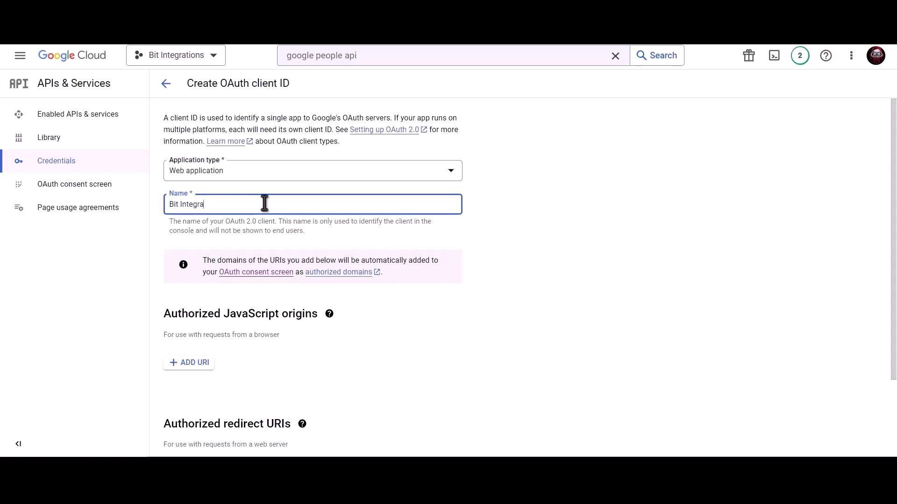
{"action": "type", "text": "tions"}
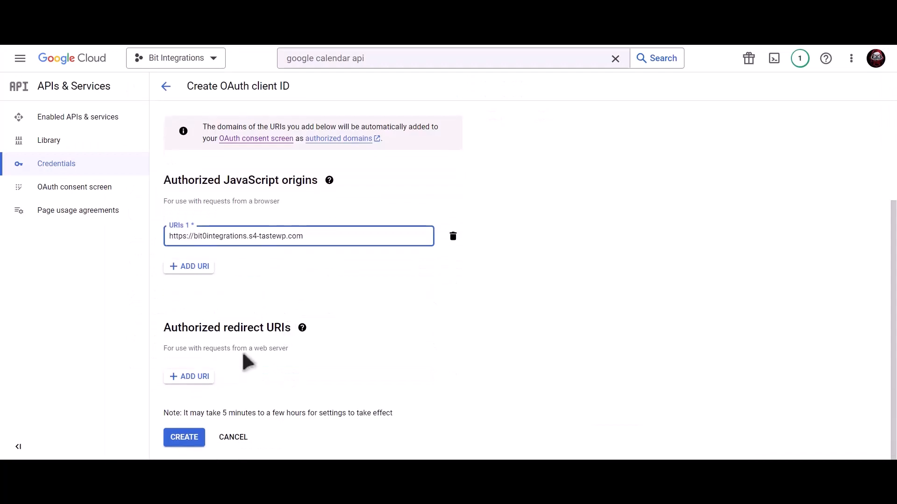
{"action": "mouse_move", "coordinate": [247, 363]}
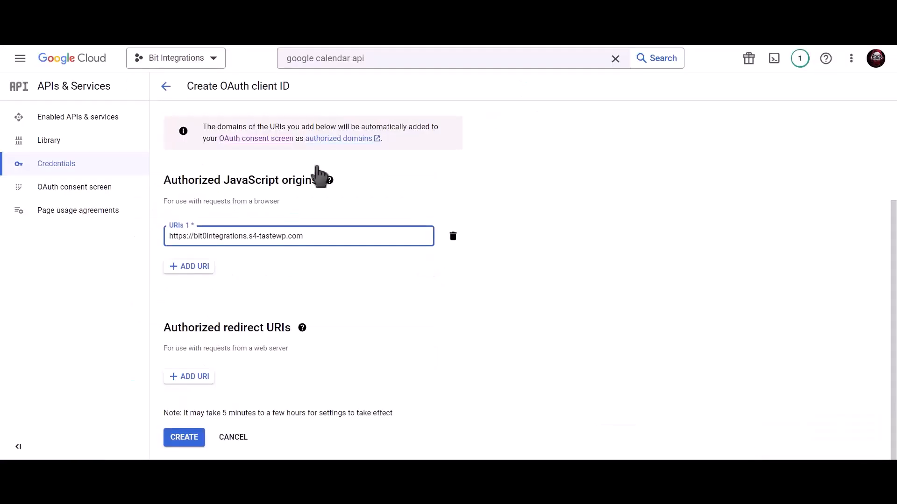
{"action": "left_click", "coordinate": [188, 376]}
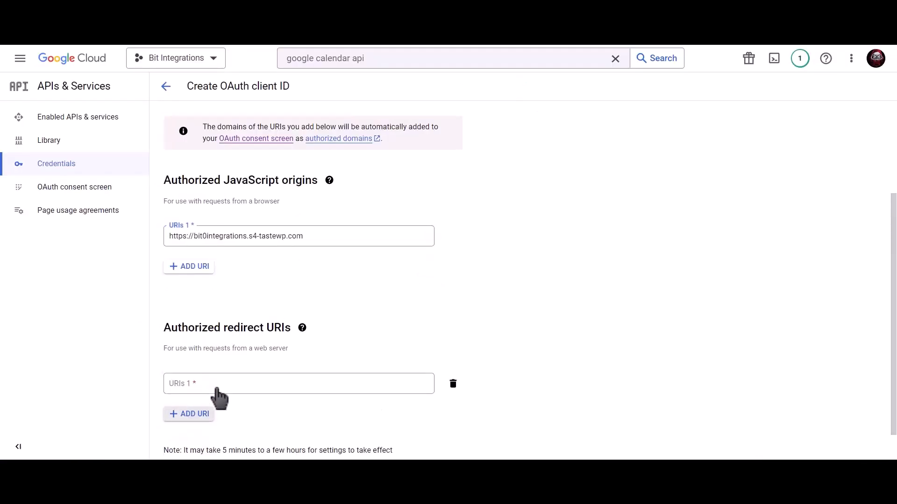
{"action": "type", "text": "https://bit0integrations.s4-tastewp.com/wp-json/bit-integrations/v1/redirect"}
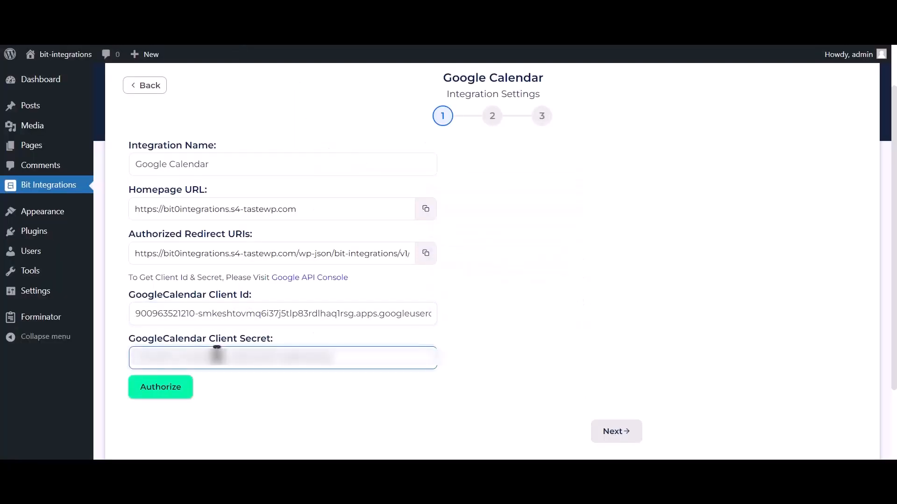
Authorize from Bit Integrations, choose the Google account, and proceed past the unverified s4-tastewp.com warning
{"action": "left_click", "coordinate": [160, 387]}
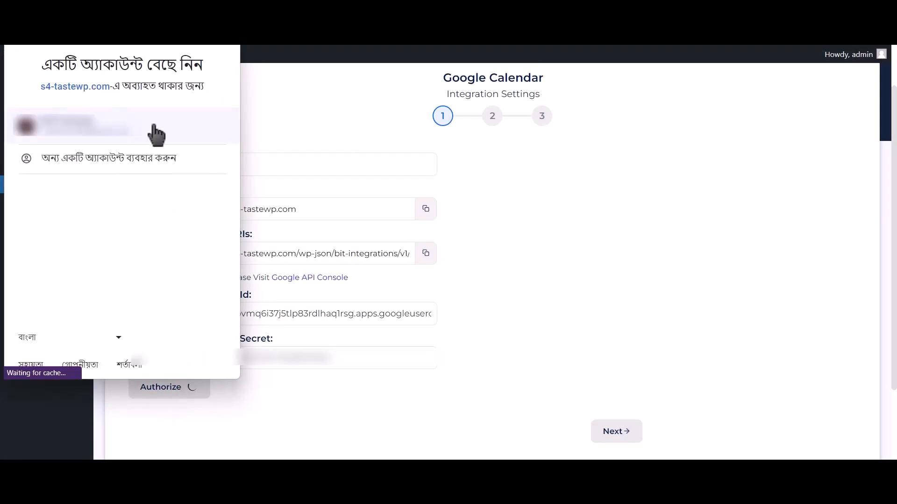
{"action": "left_click", "coordinate": [86, 127]}
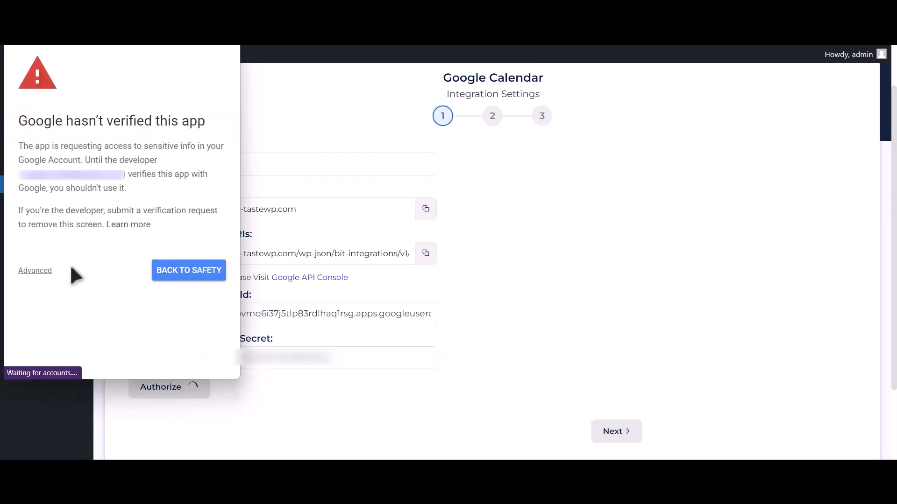
{"action": "left_click", "coordinate": [35, 270]}
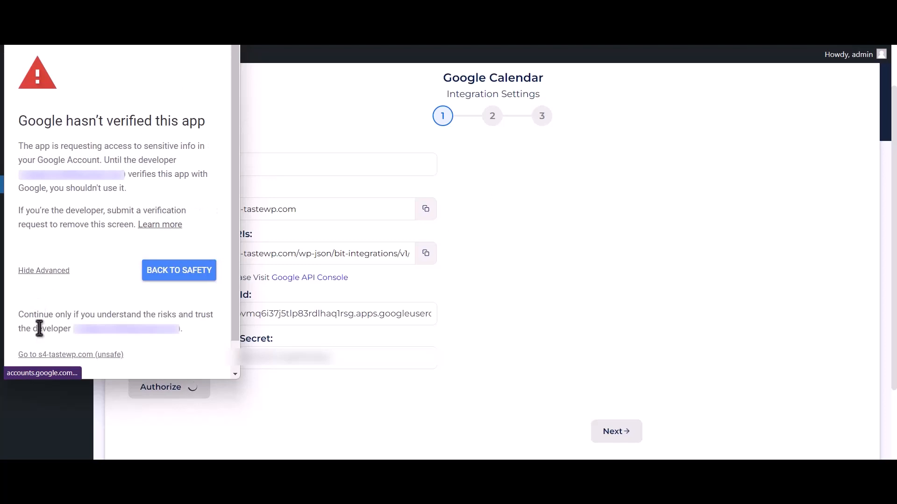
{"action": "left_click", "coordinate": [71, 354]}
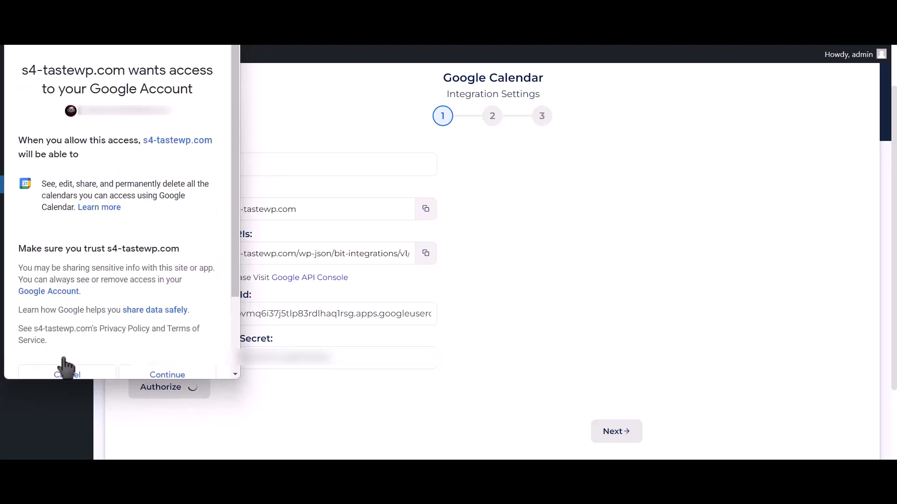
Grant Google Calendar access on the consent screen and advance to the calendar settings step
{"action": "left_click", "coordinate": [167, 375]}
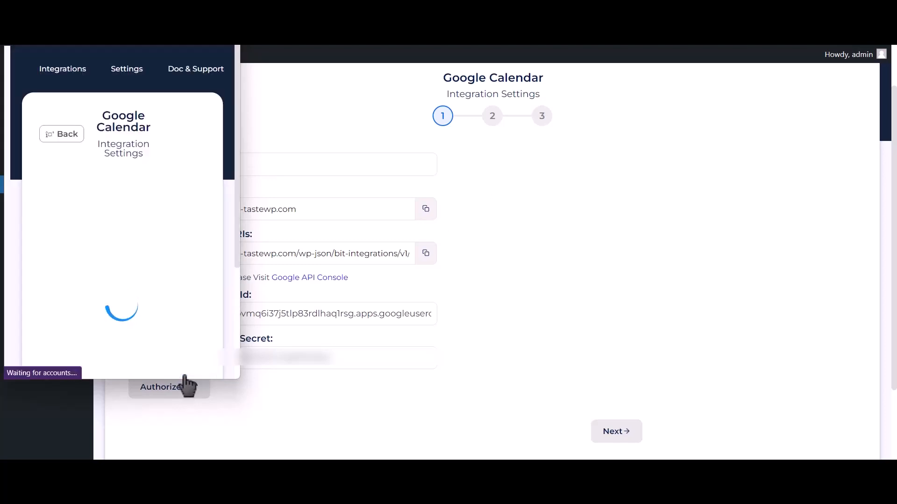
{"action": "left_click", "coordinate": [169, 387]}
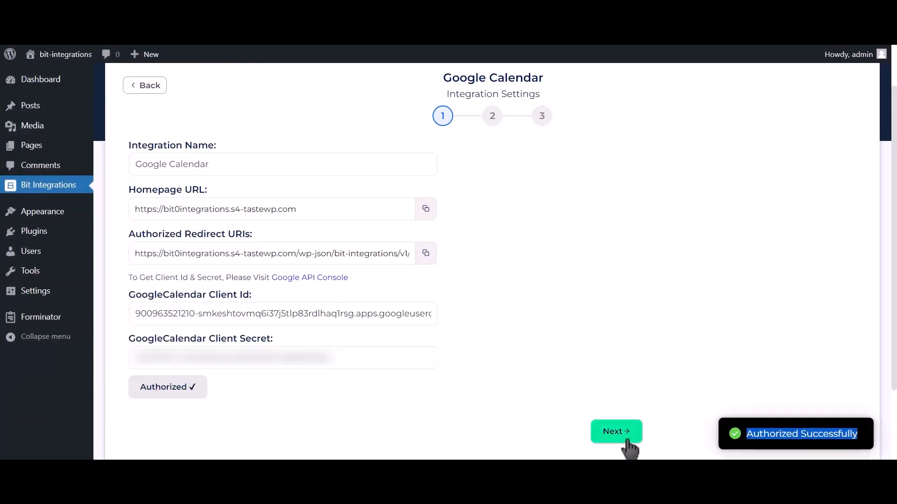
{"action": "left_click", "coordinate": [616, 431]}
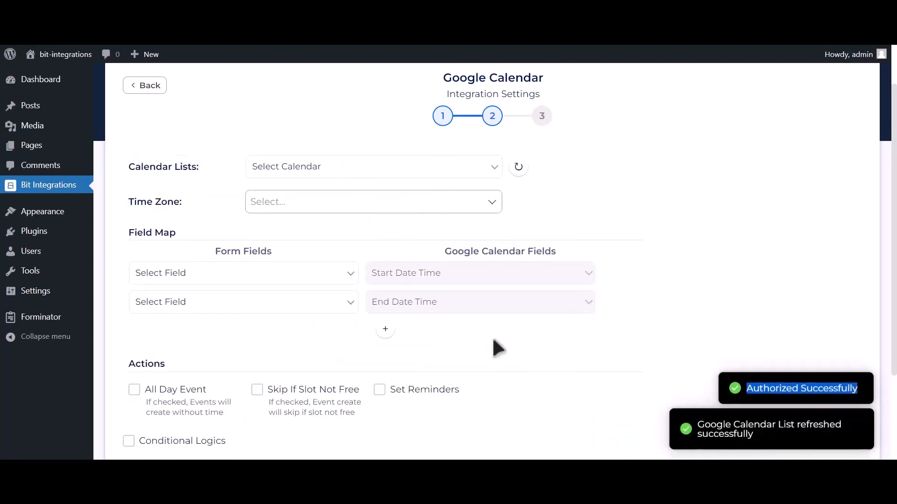
Choose the Bit Integrations (owner) calendar and the Asia/Dhaka time zone
{"action": "left_click", "coordinate": [372, 167]}
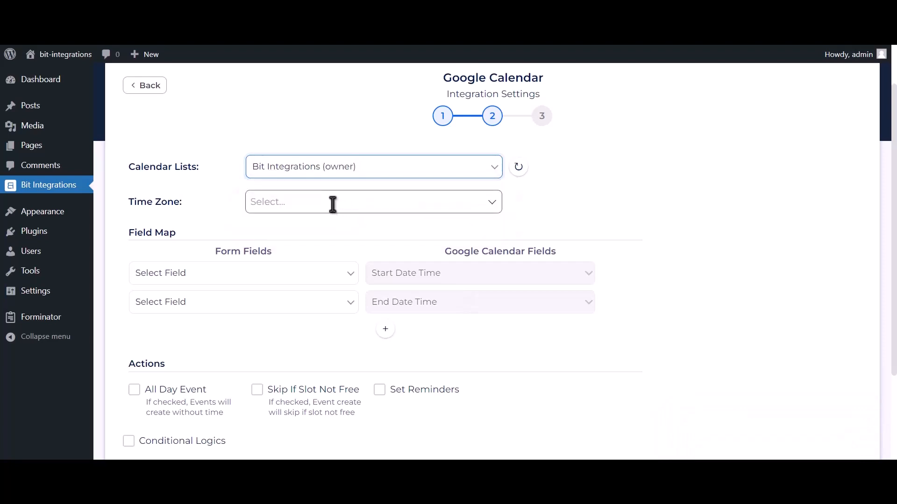
{"action": "type", "text": "dh"}
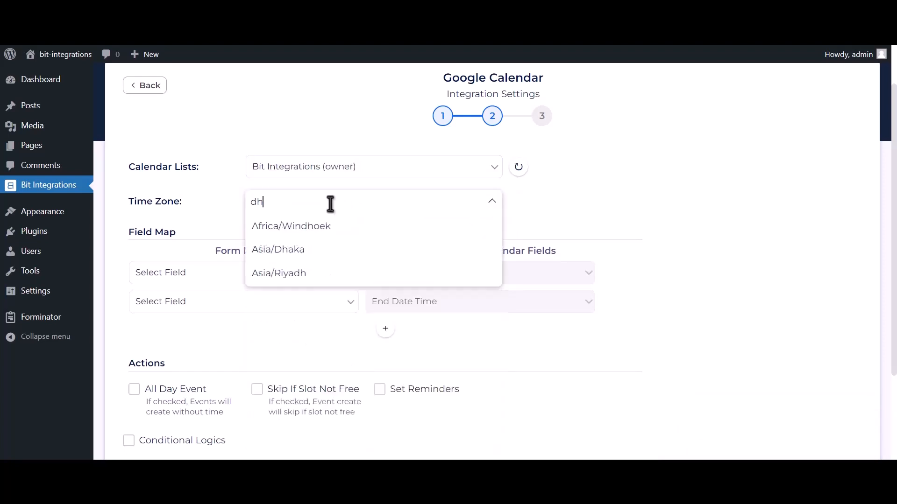
{"action": "type", "text": "aka"}
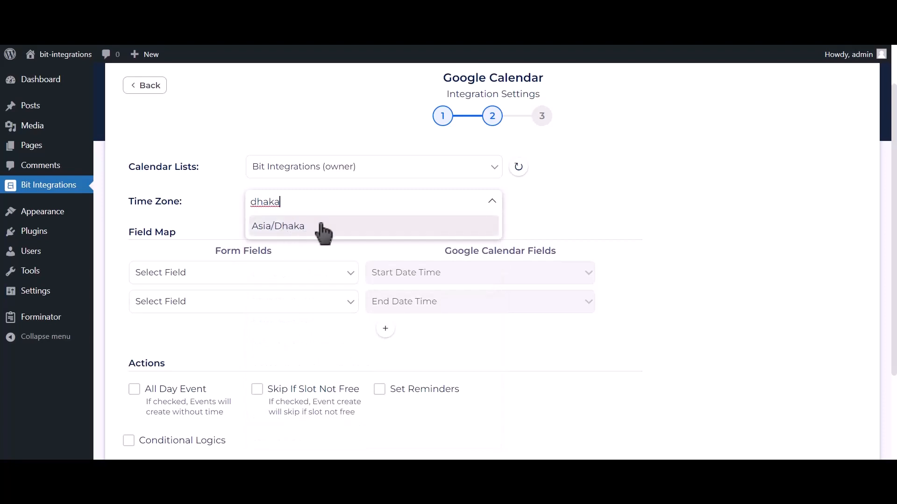
{"action": "left_click", "coordinate": [278, 226]}
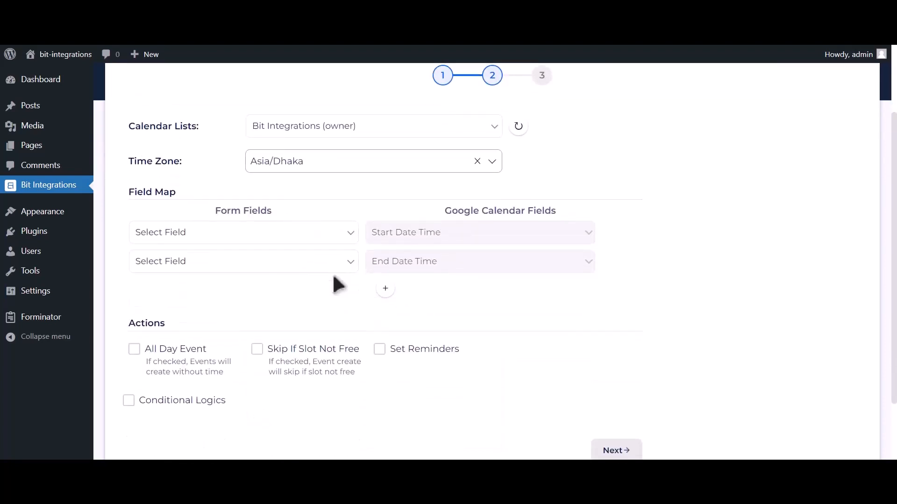
Map Date-1 to event start and end times, and Email Address-1 to Description
{"action": "left_click", "coordinate": [242, 232]}
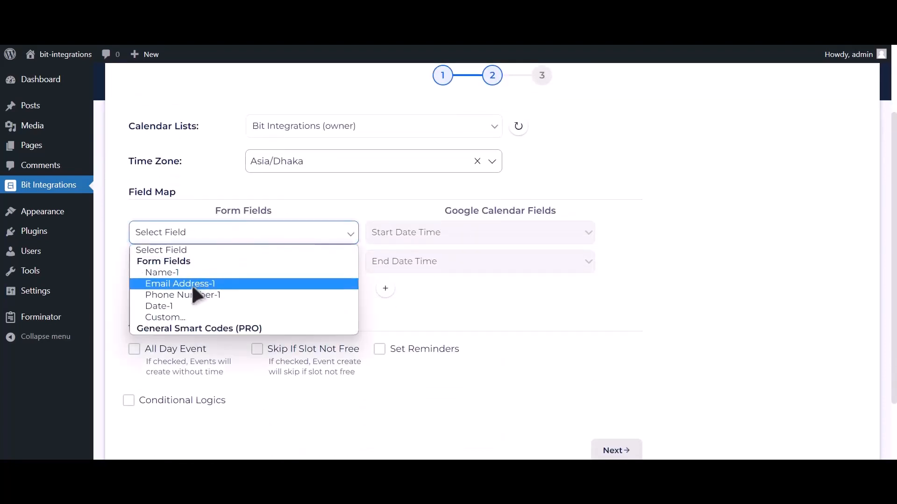
{"action": "left_click", "coordinate": [159, 306]}
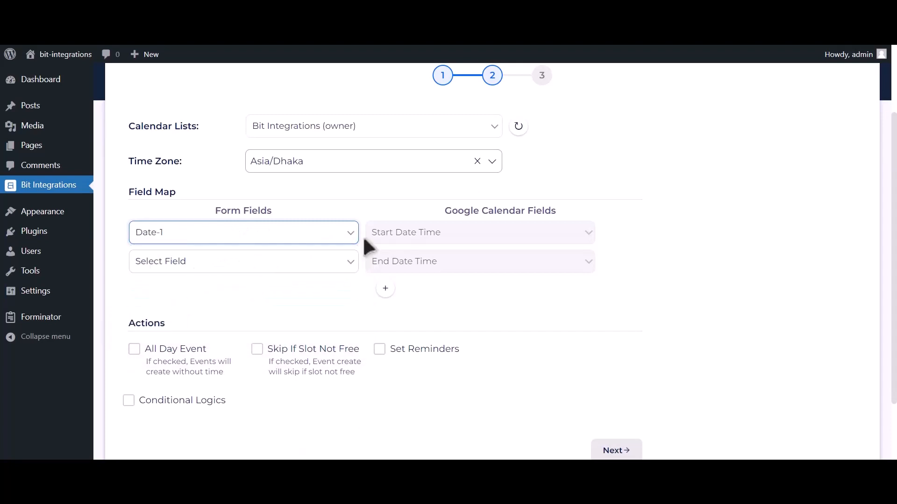
{"action": "left_click", "coordinate": [243, 262]}
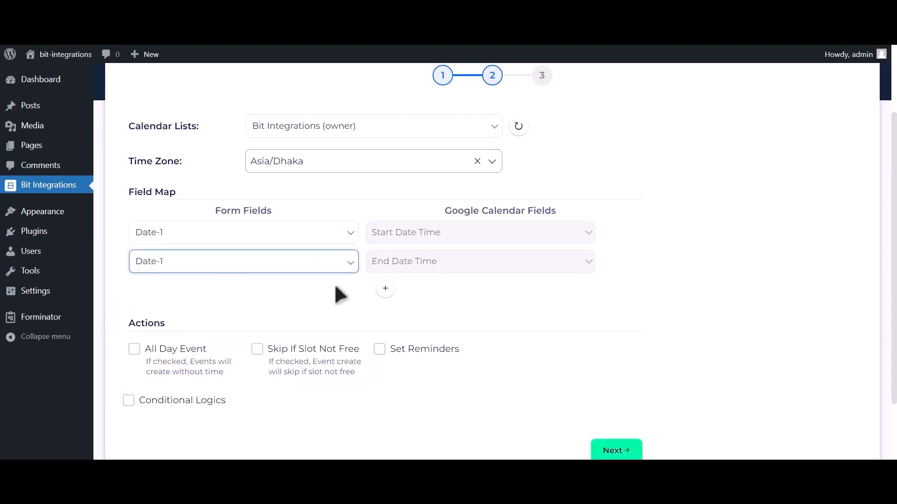
{"action": "left_click", "coordinate": [385, 288]}
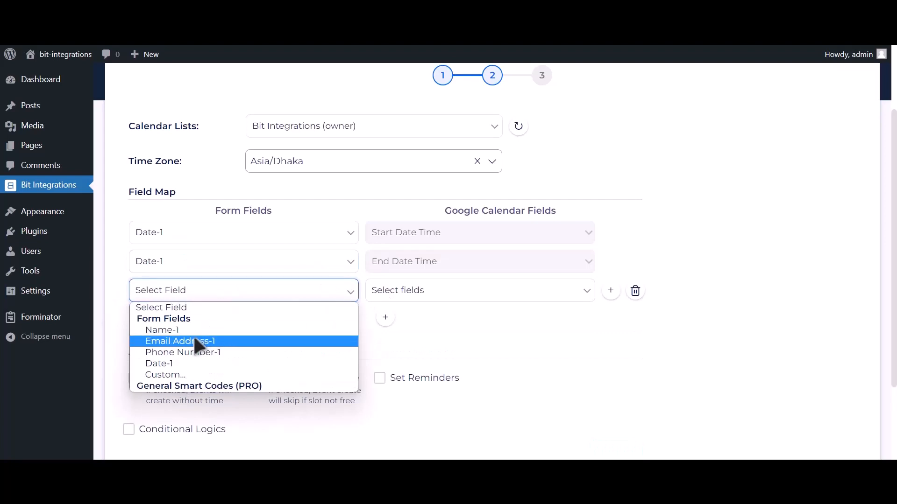
{"action": "left_click", "coordinate": [179, 341]}
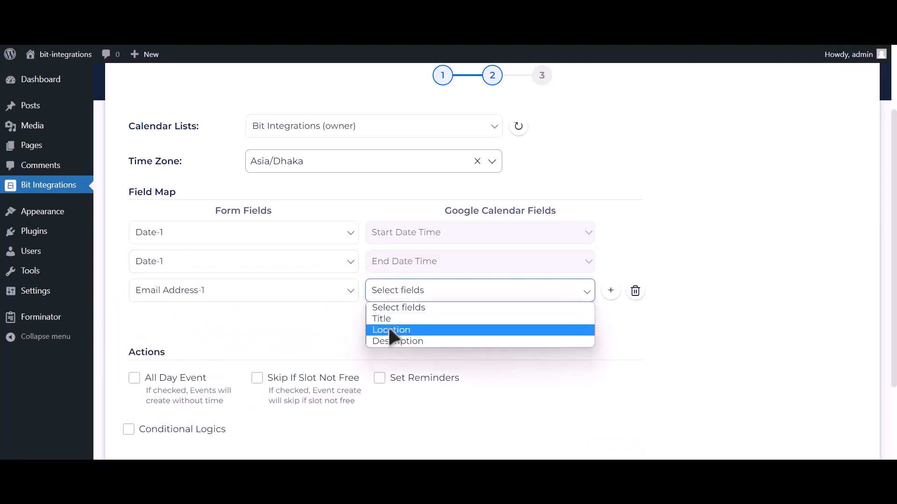
{"action": "left_click", "coordinate": [398, 341]}
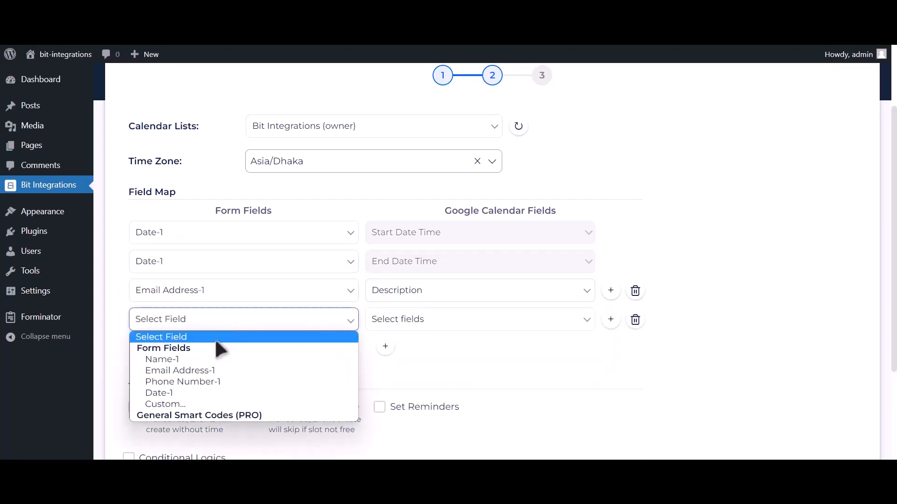
{"action": "mouse_move", "coordinate": [189, 359]}
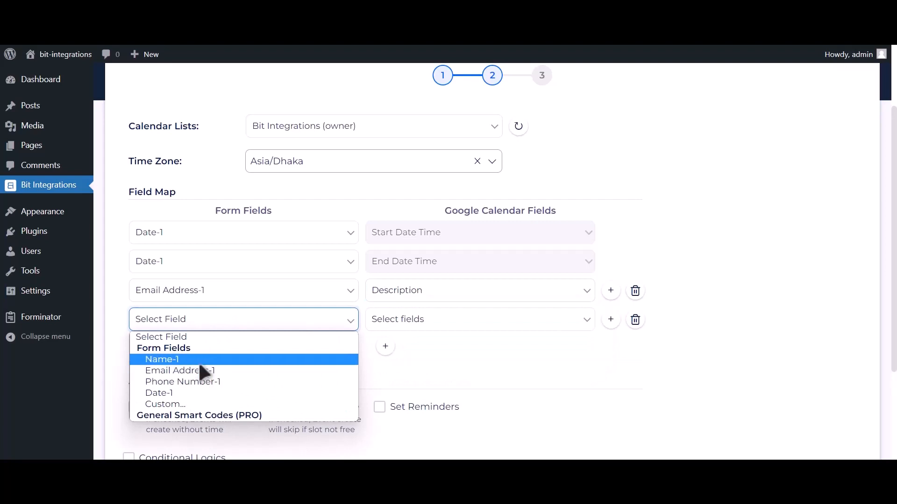
Map Name-1 to the event Title and Phone Number-1 to Description
{"action": "left_click", "coordinate": [163, 359]}
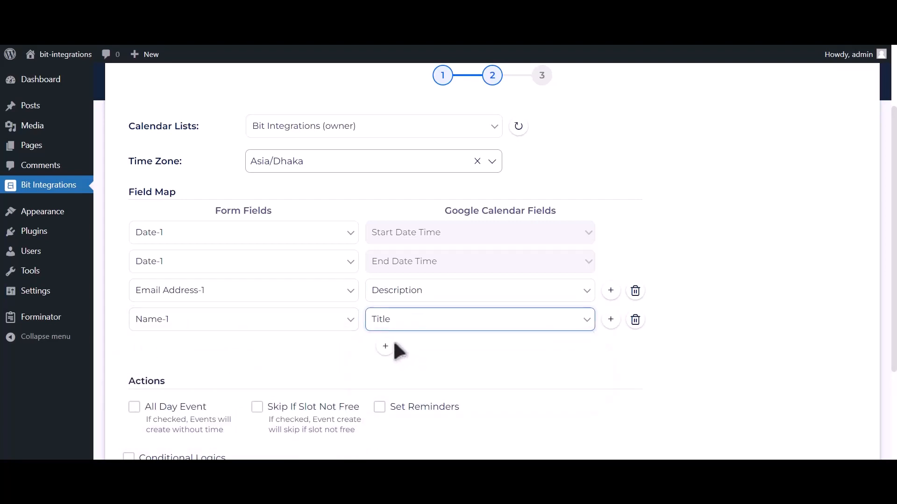
{"action": "left_click", "coordinate": [385, 346]}
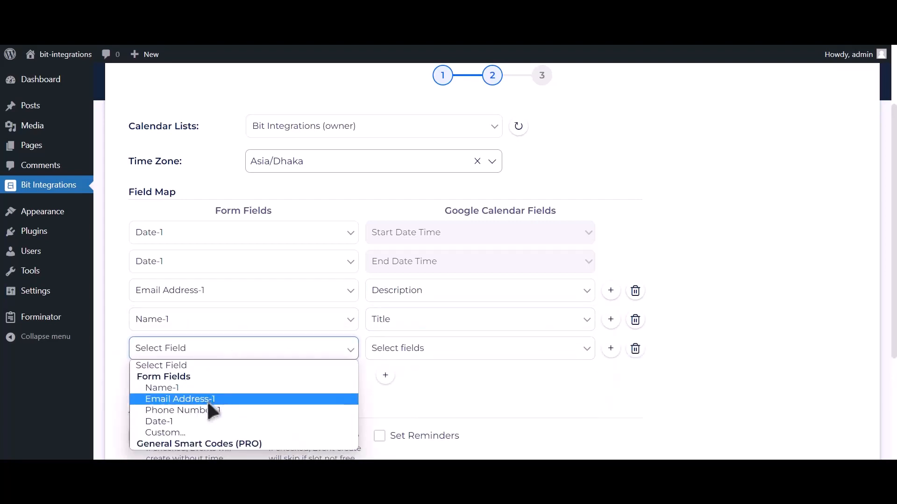
{"action": "left_click", "coordinate": [179, 410]}
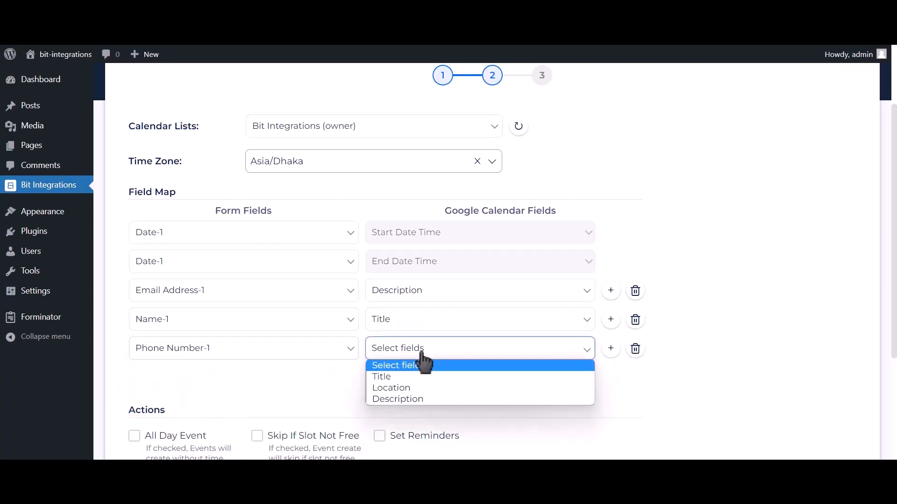
{"action": "left_click", "coordinate": [398, 399]}
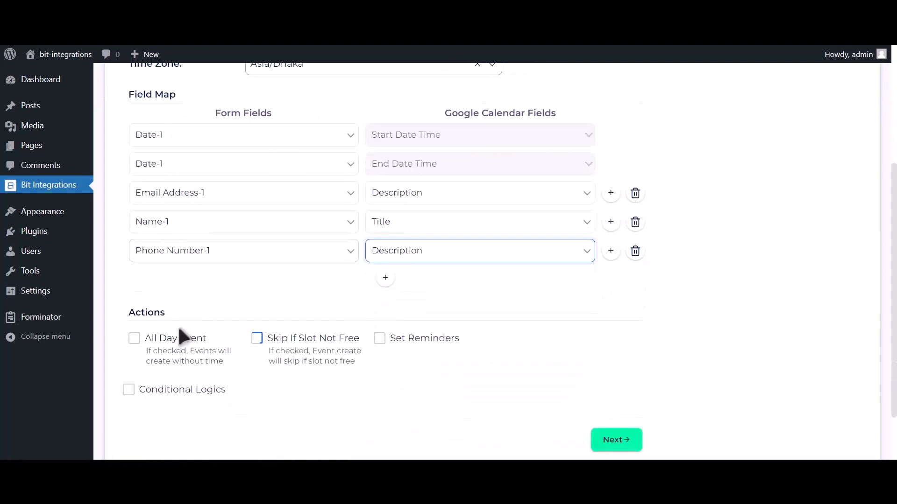
Make events all-day, then finish and save the integration
{"action": "left_click", "coordinate": [134, 339]}
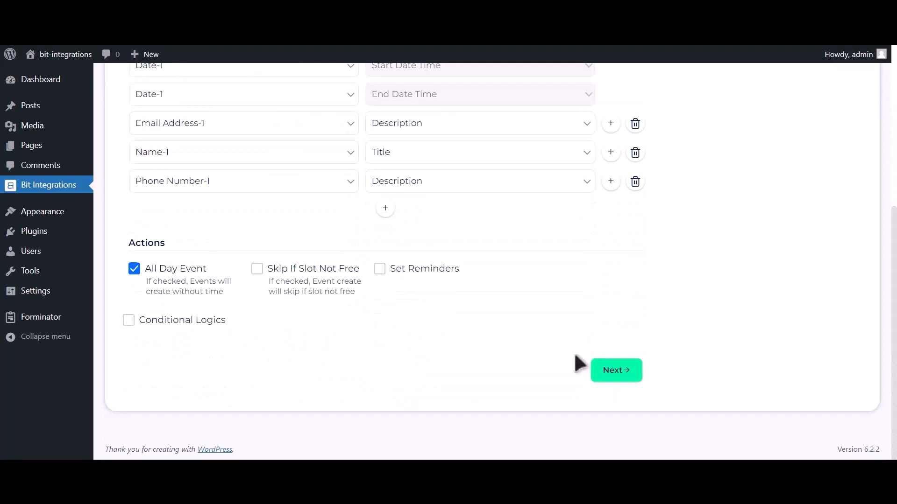
{"action": "left_click", "coordinate": [616, 370]}
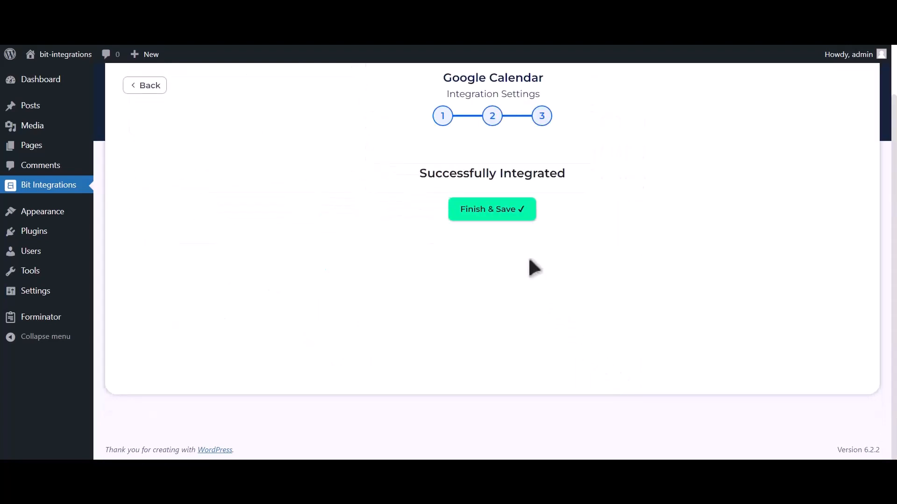
{"action": "left_click", "coordinate": [491, 209]}
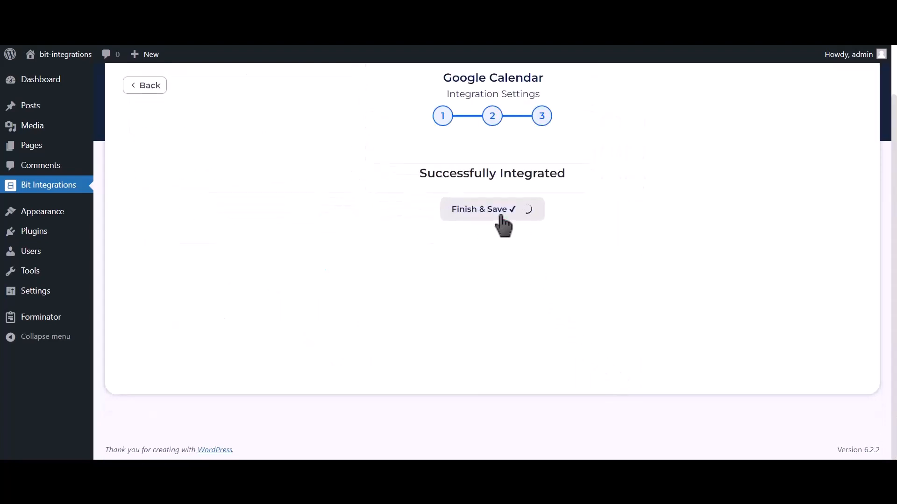
{"action": "left_click", "coordinate": [491, 209]}
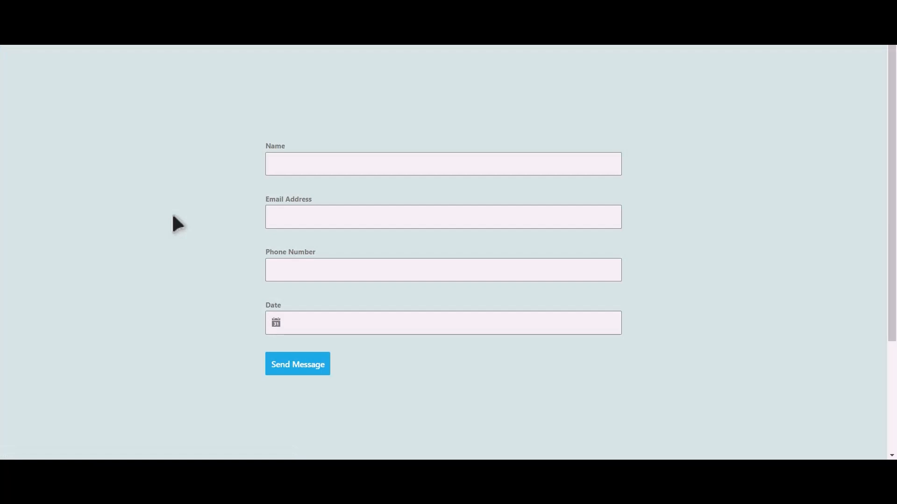
{"action": "left_click", "coordinate": [443, 163]}
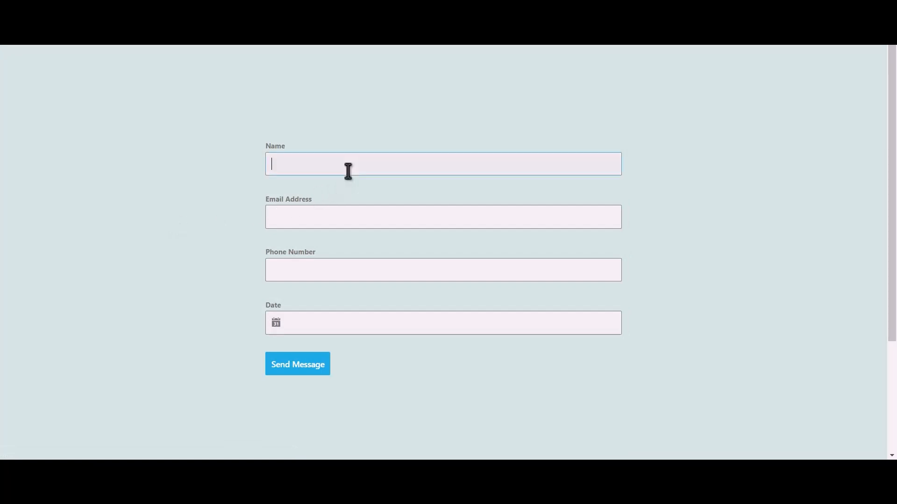
{"action": "type", "text": "Bit I"}
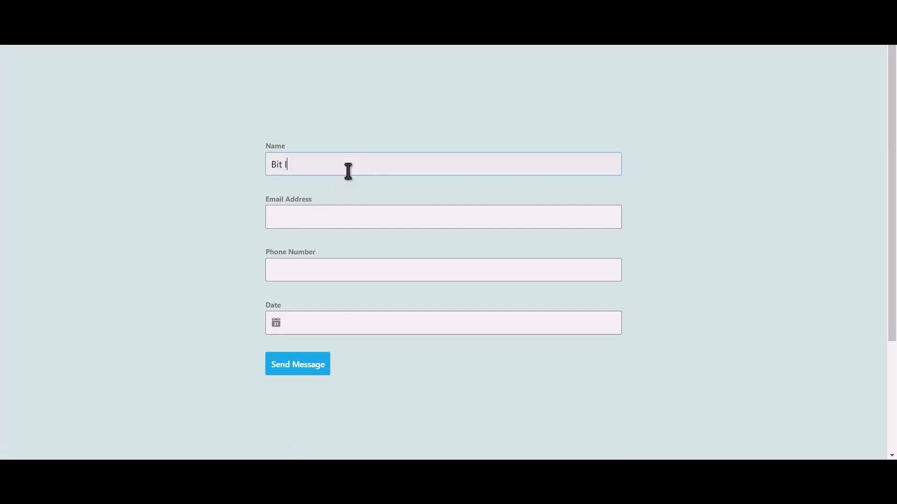
{"action": "type", "text": "ntegratio"}
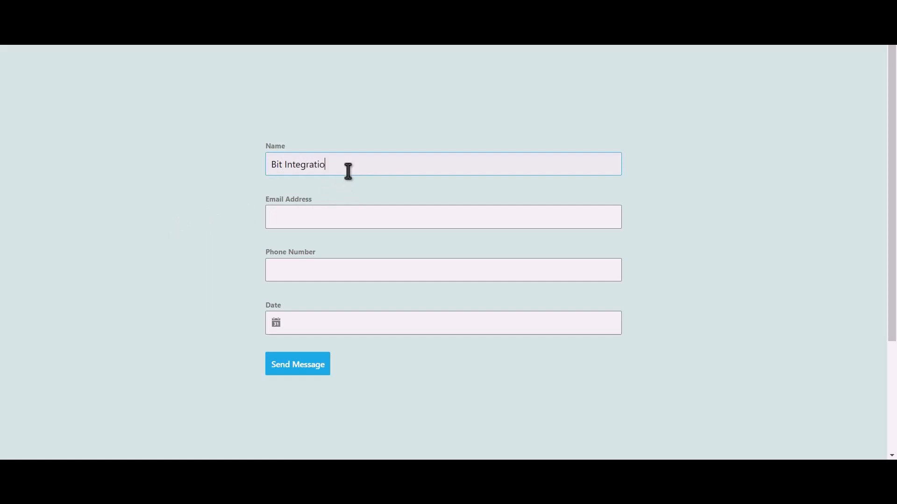
{"action": "left_click", "coordinate": [442, 217]}
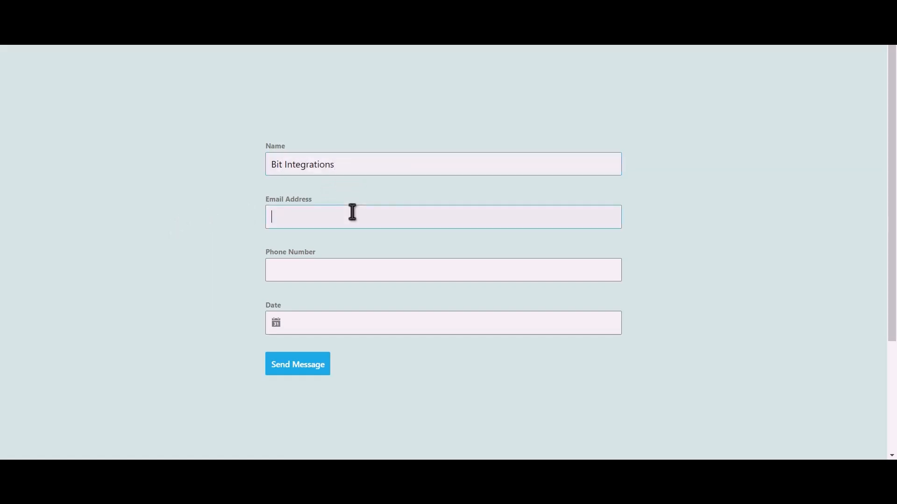
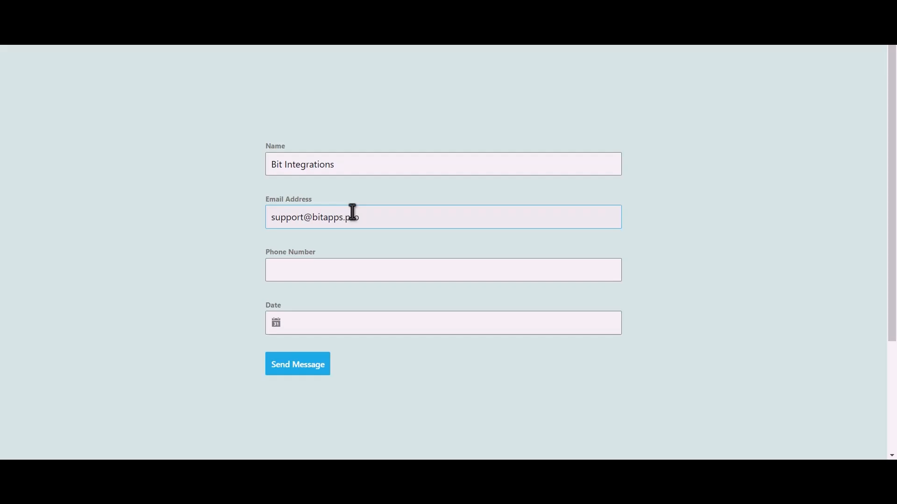
Enter phone 444555666, pick June 13 as the date, and submit the form
{"action": "type", "text": "44"}
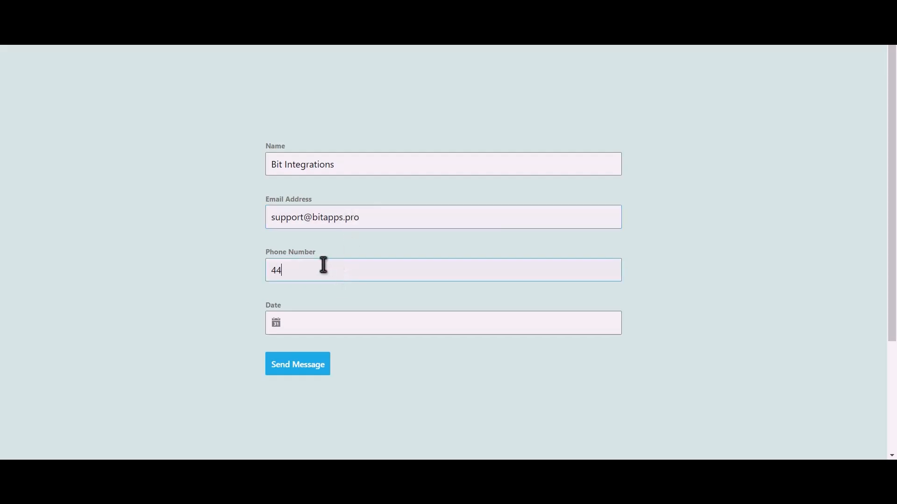
{"action": "type", "text": "4555666"}
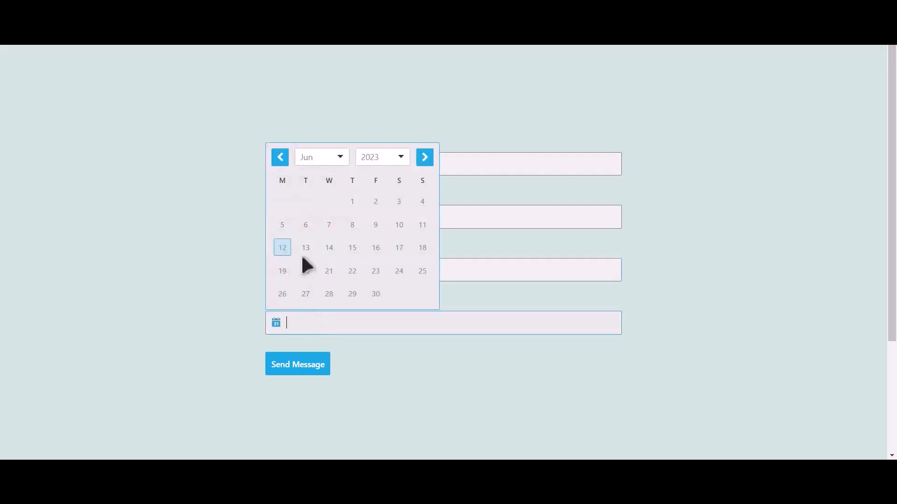
{"action": "left_click", "coordinate": [305, 247]}
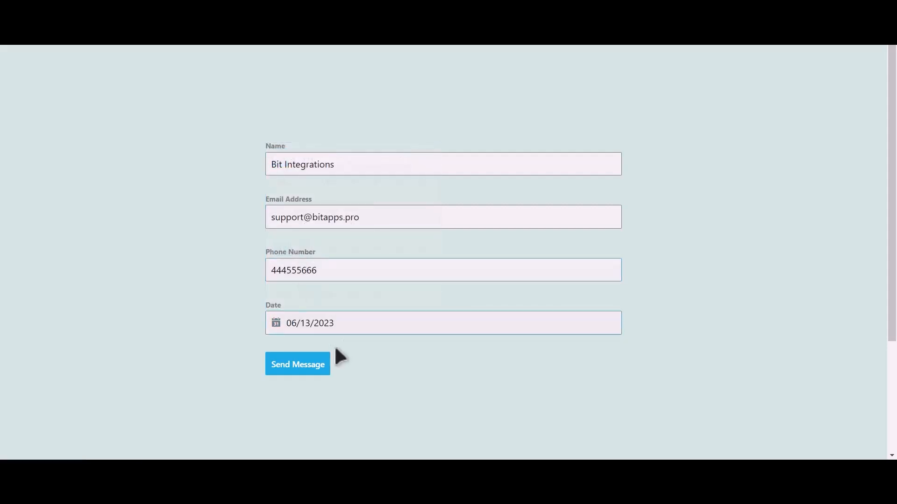
{"action": "left_click", "coordinate": [297, 365]}
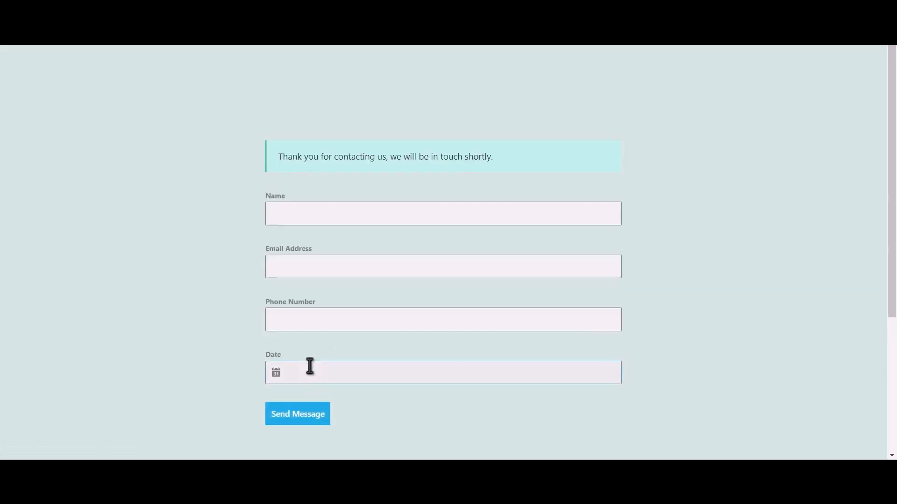
{"action": "mouse_move", "coordinate": [418, 449]}
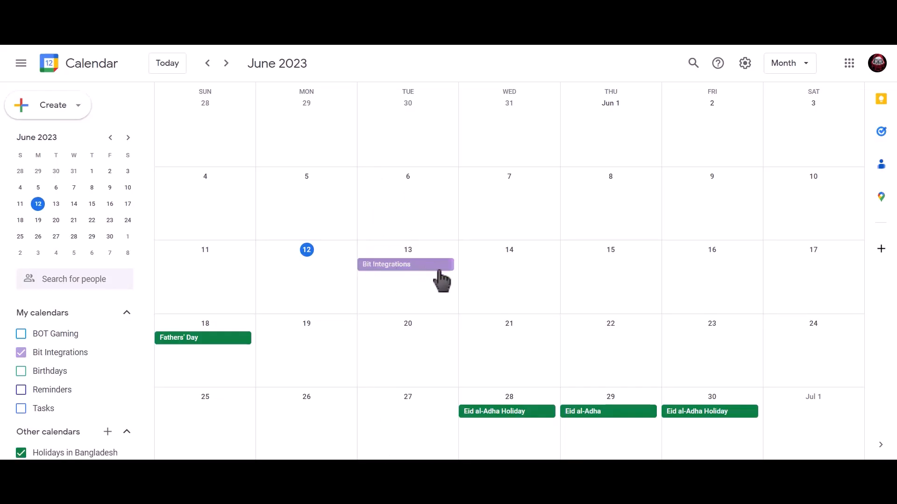
Open the Bit Integrations all-day event on Tuesday, June 13 to see its details
{"action": "left_click", "coordinate": [405, 264]}
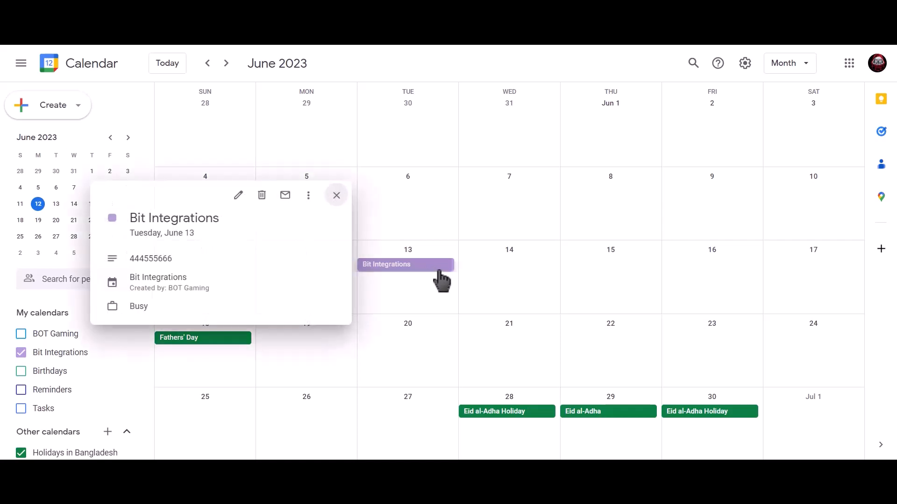
{"action": "mouse_move", "coordinate": [323, 283]}
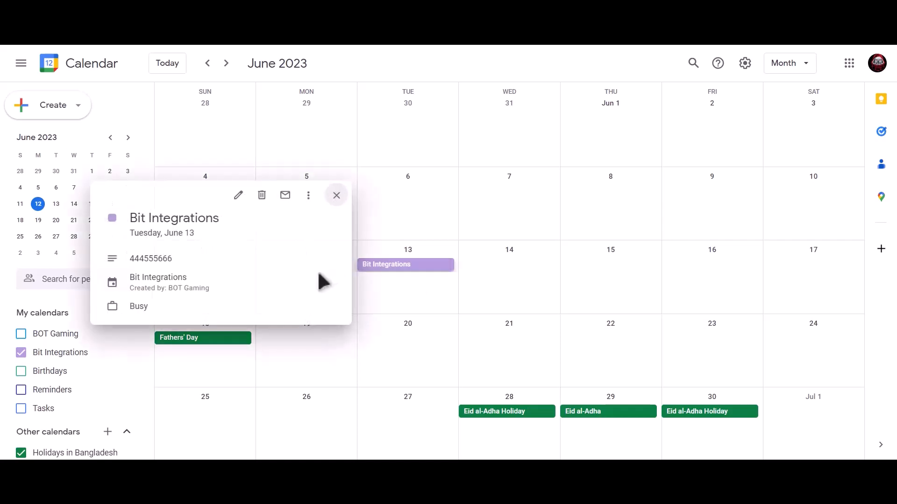